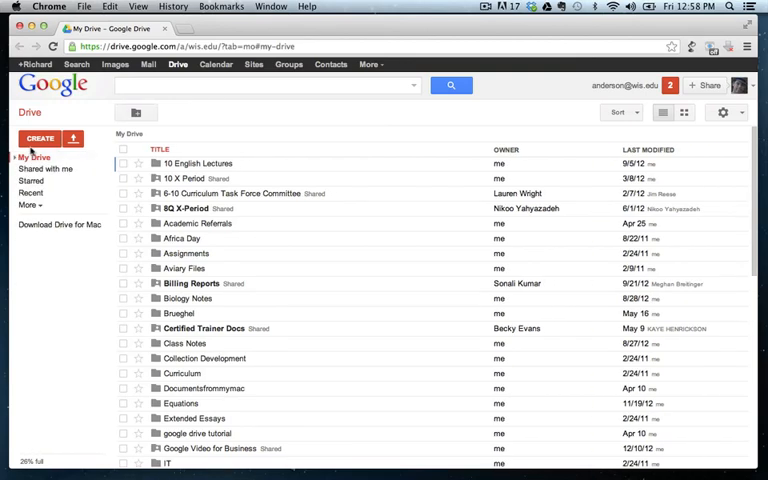
Create a new folder named 'Student Work' in My Drive and locate it in the file list
left_click(40, 138)
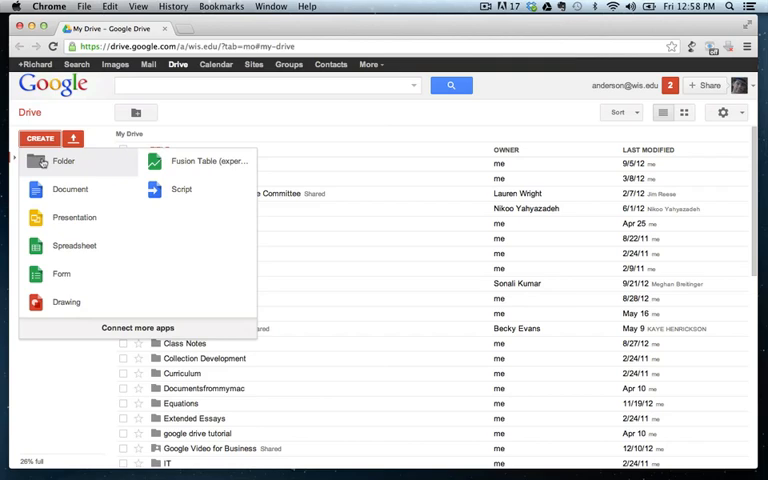
left_click(64, 160)
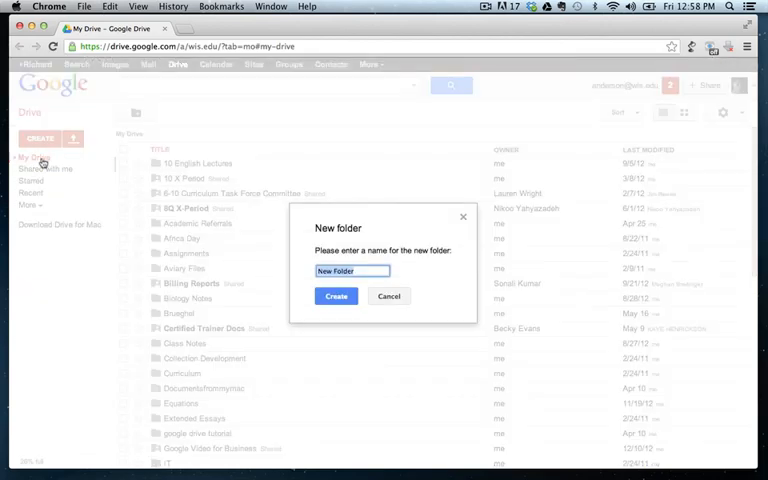
type("s")
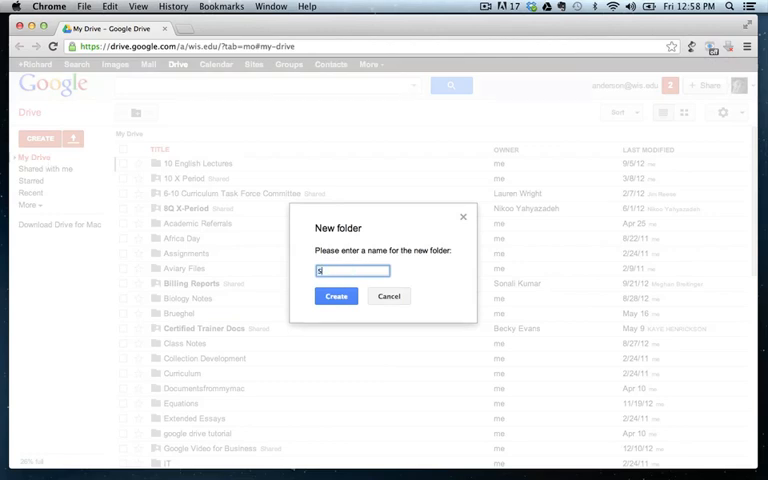
type("Student Work")
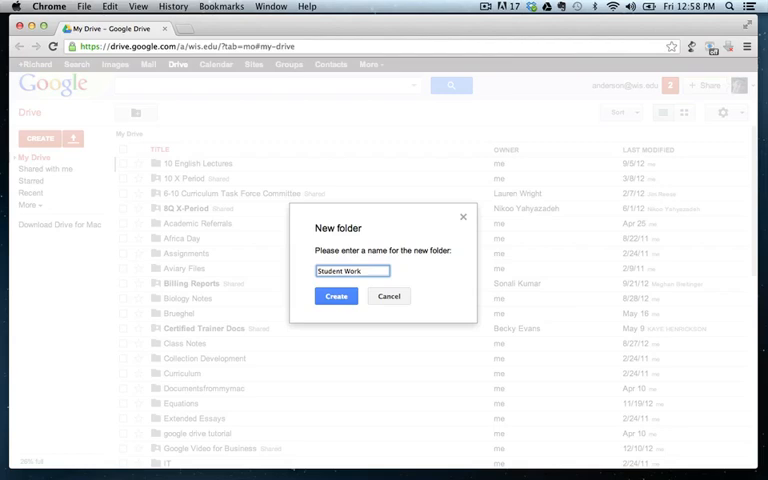
left_click(336, 296)
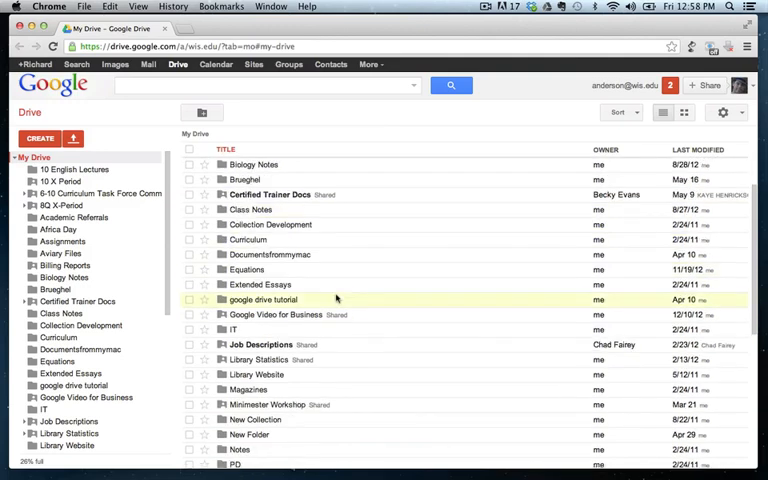
scroll("down", 3)
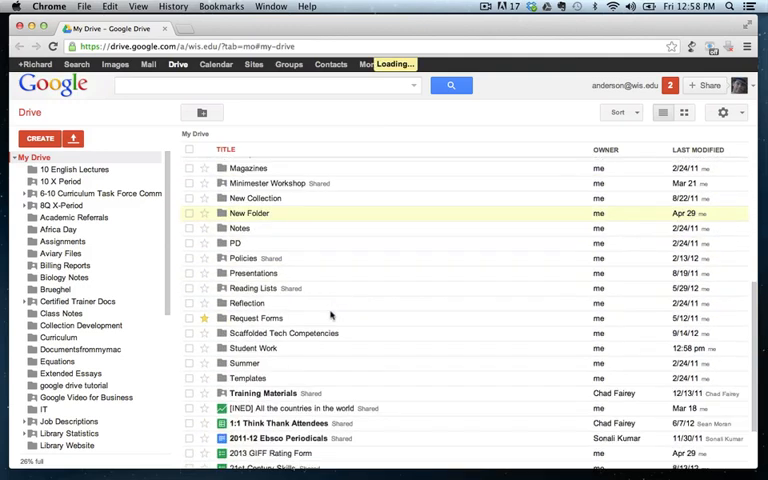
left_click(252, 348)
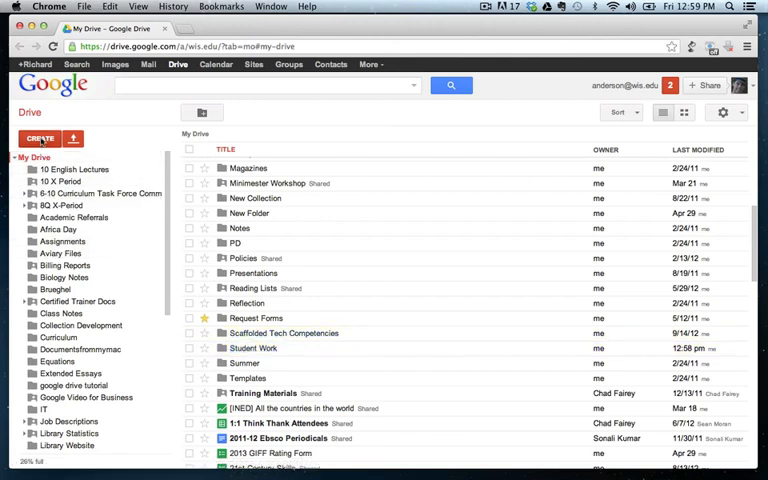
Start a new blank document with 'Name:' on the first line and an empty line below
left_click(40, 138)
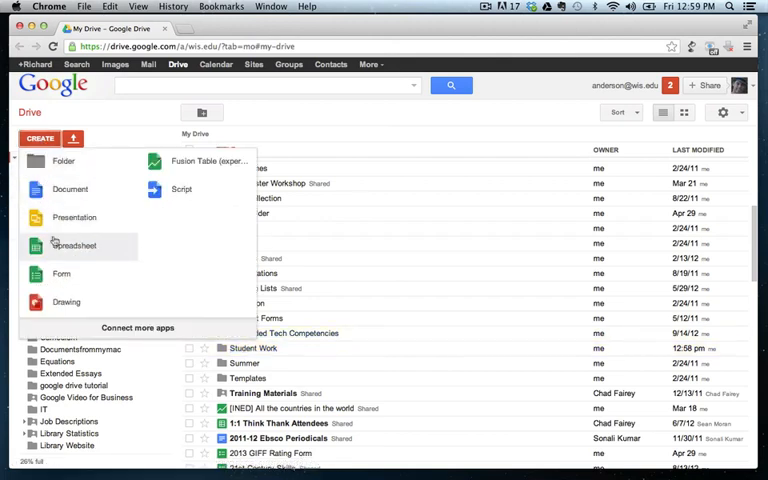
left_click(74, 244)
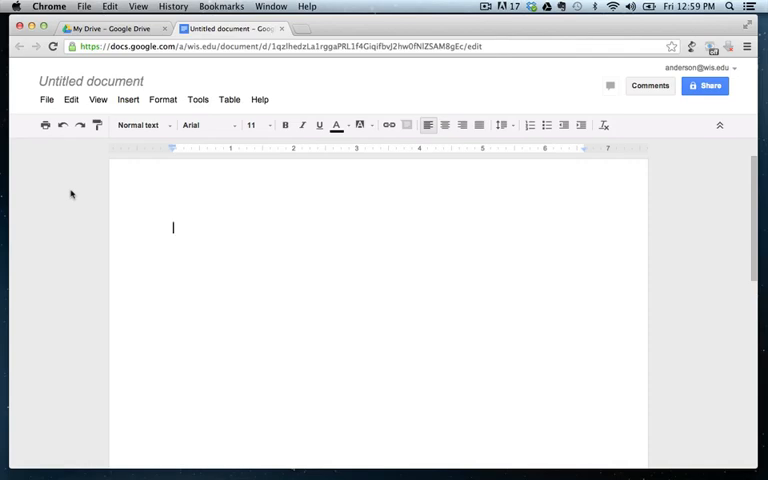
type("Na")
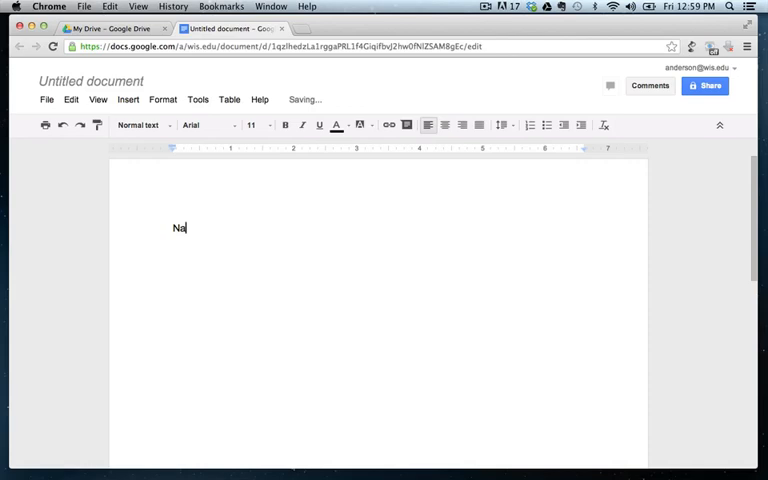
type("me:")
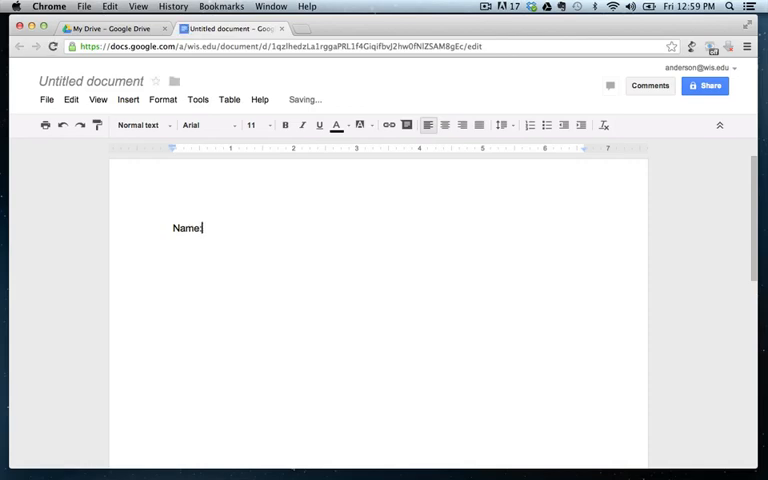
key("enter")
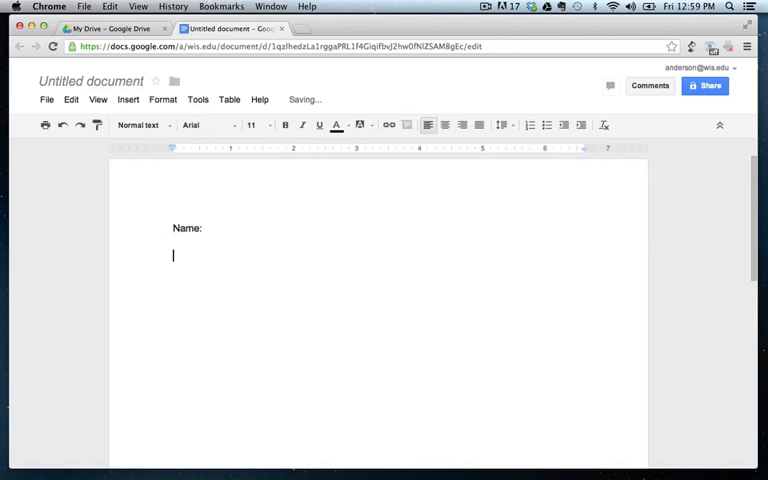
mouse_move(98, 202)
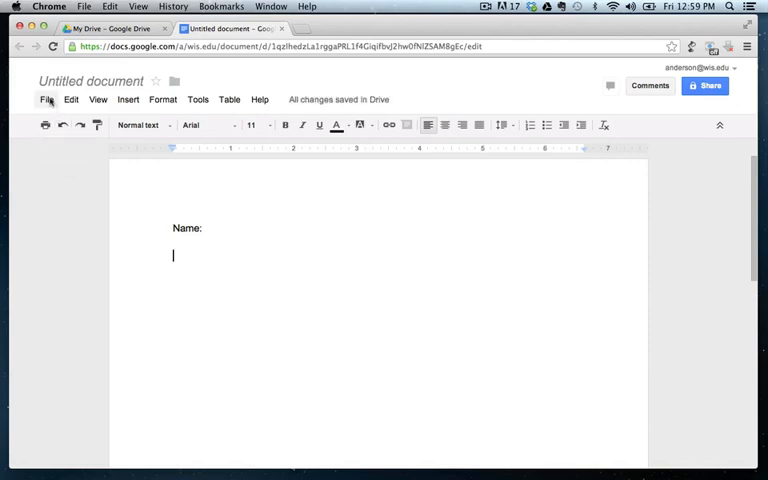
Insert the Brueghel landscape painting from Downloads below the Name: label
left_click(46, 100)
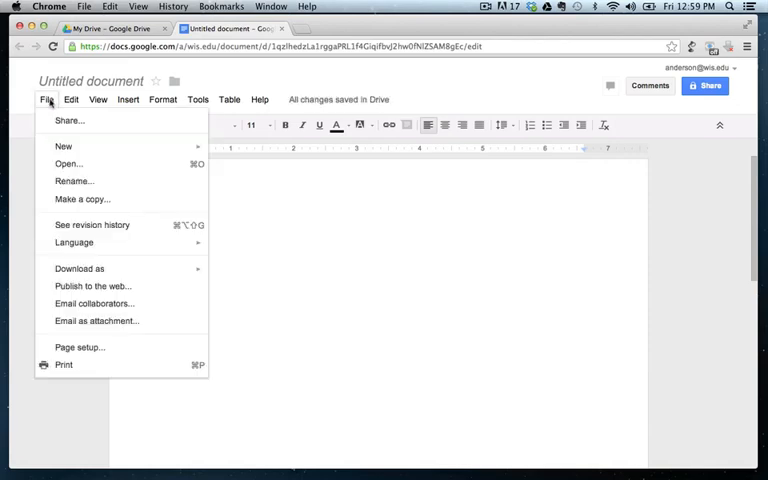
left_click(128, 100)
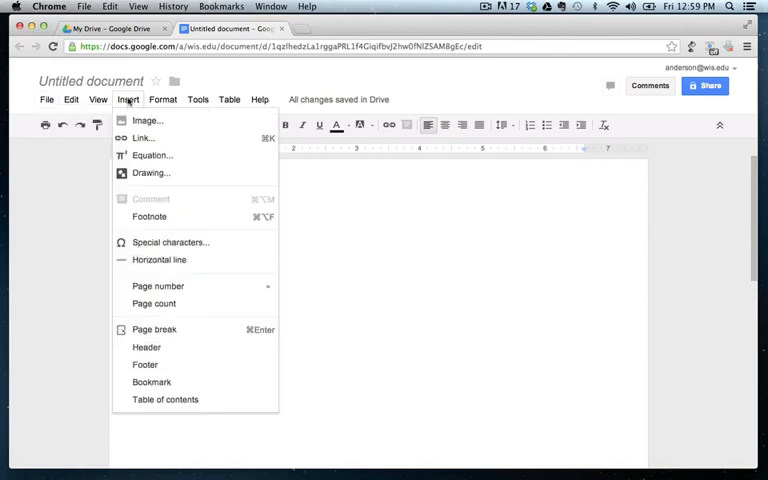
left_click(148, 120)
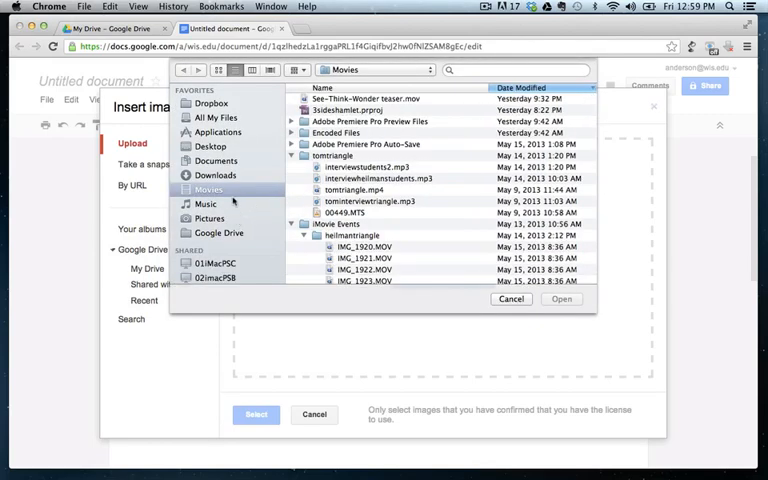
left_click(216, 176)
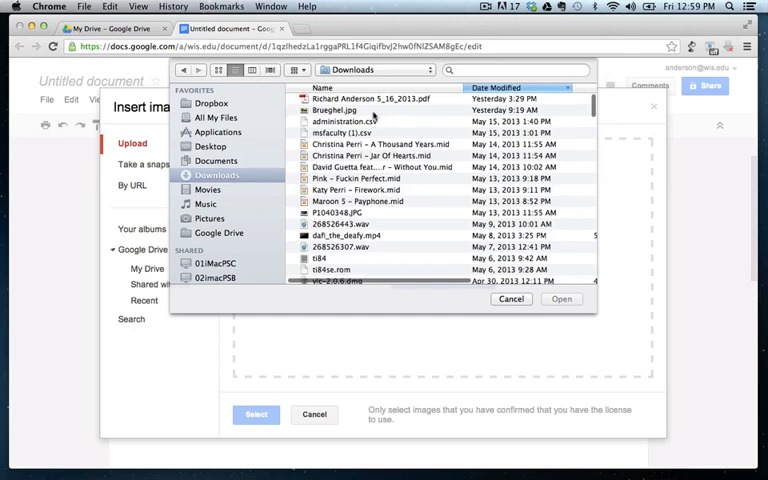
left_click(336, 110)
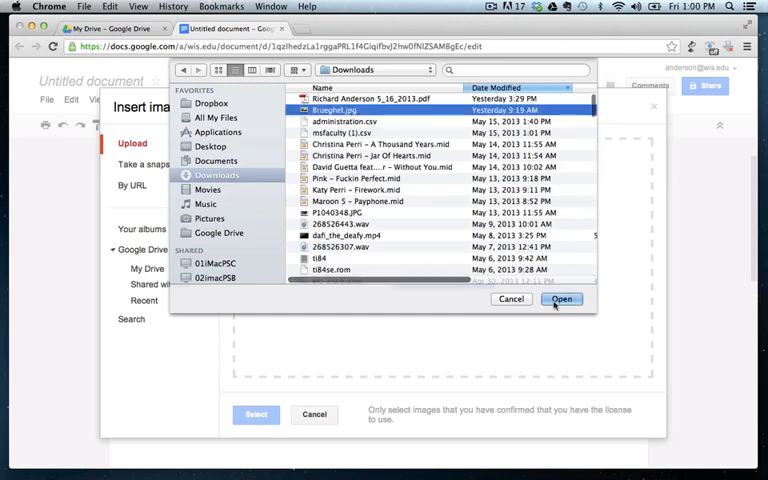
left_click(562, 300)
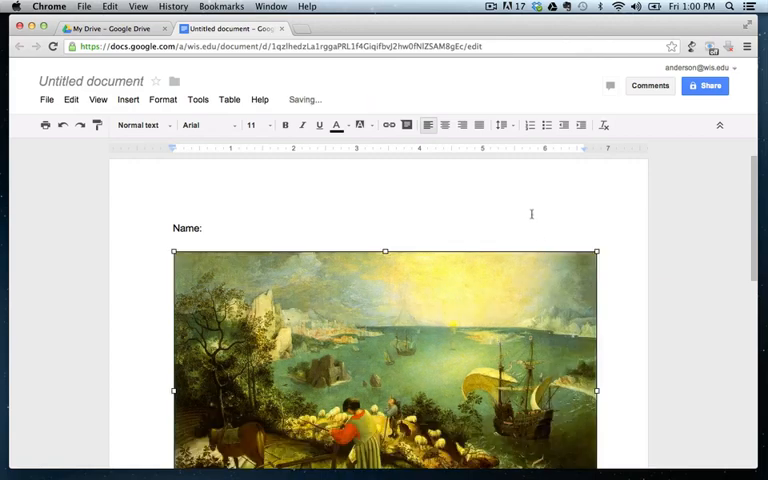
Add 'What do you see?' below the painting and make it bold
scroll("down", 3)
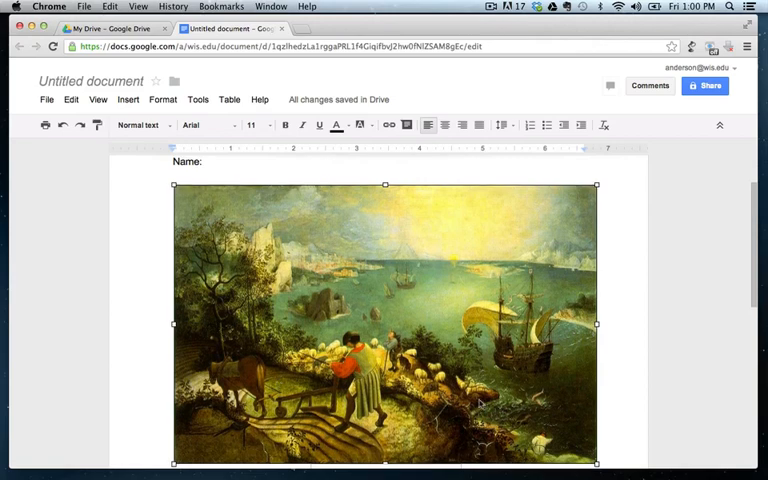
scroll("down", 3)
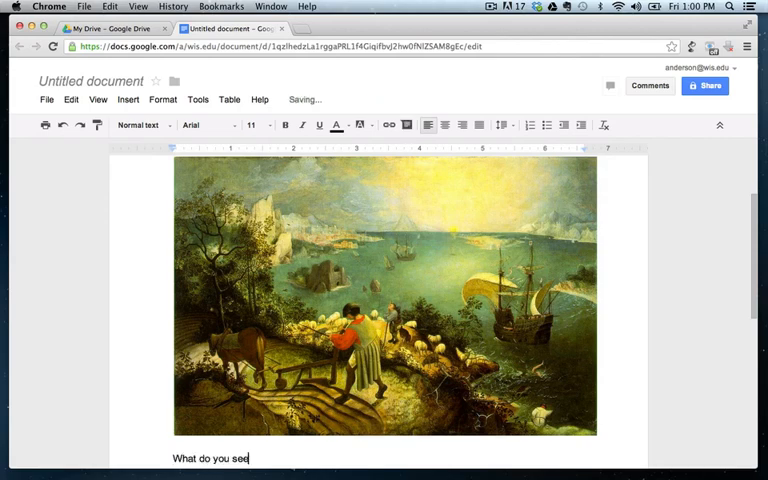
type("?")
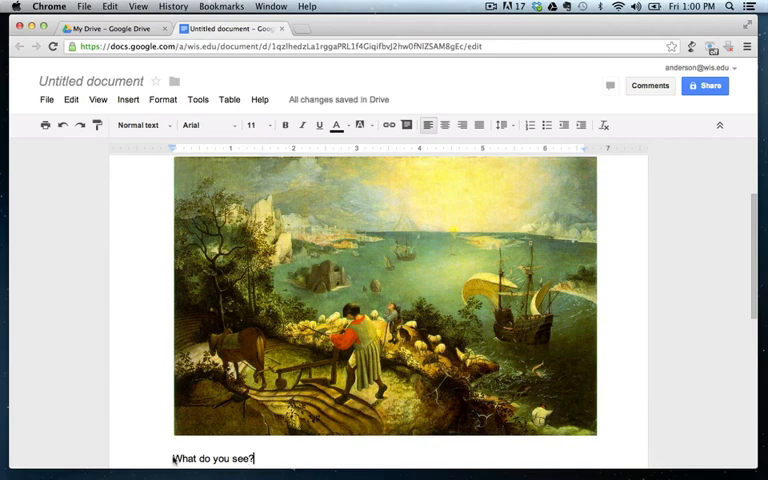
triple_click(212, 460)
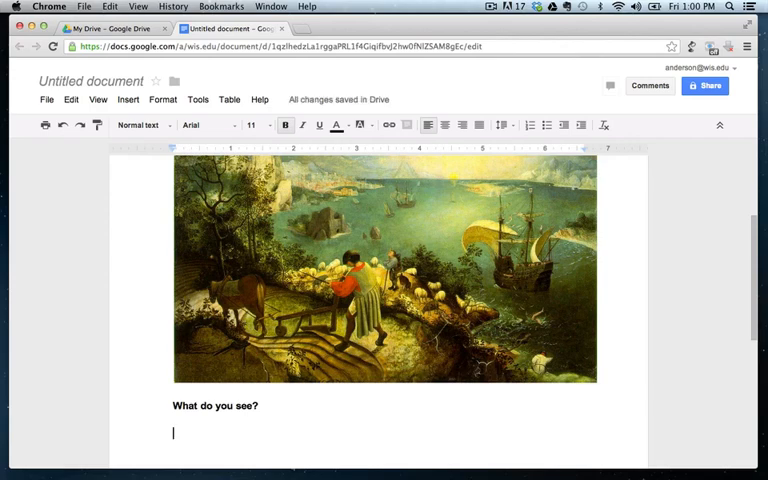
Add 'What do you think?' and 'What do you wonder?' on the following lines
type("Wh")
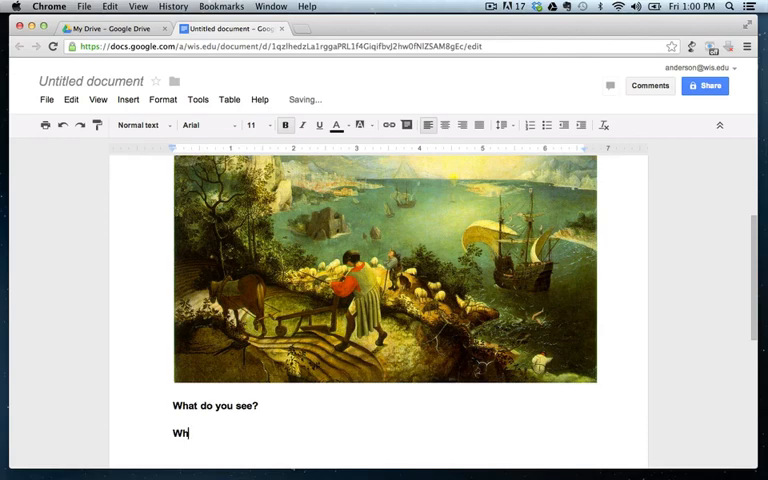
type("at do you think")
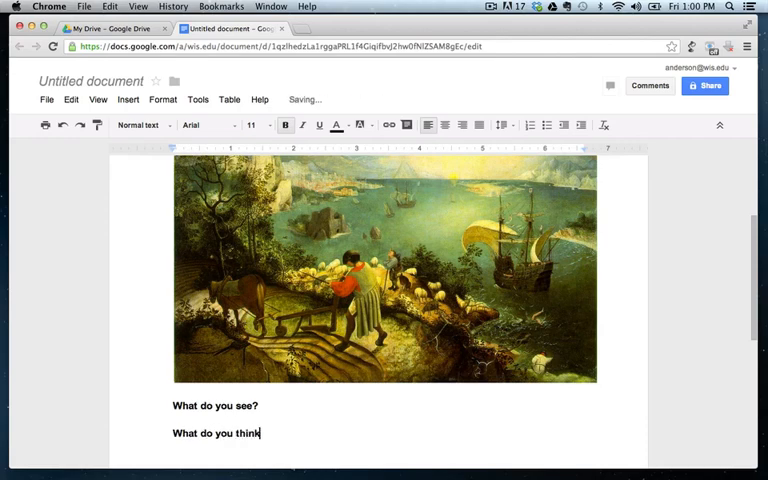
type("?")
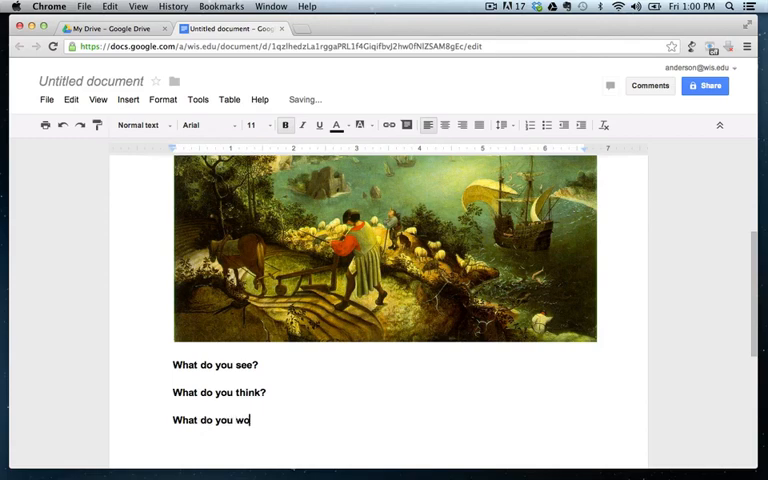
type("nder?")
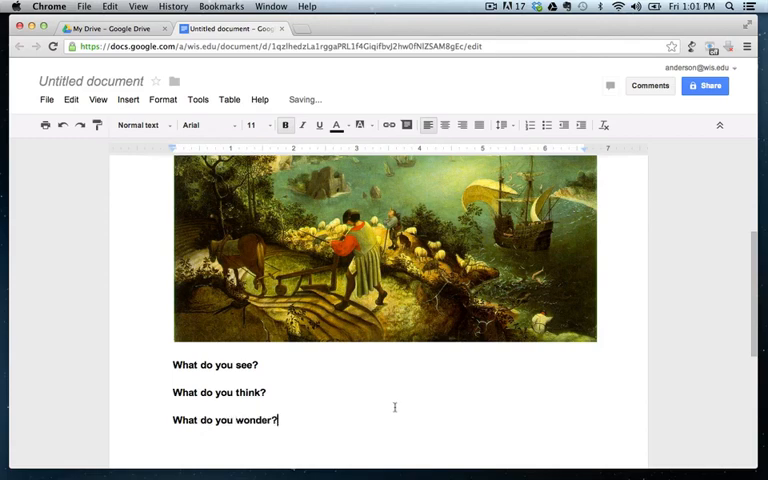
Add a bold, centred 'See-Think-Wonder' title on a new line above Name:
scroll("up", 3)
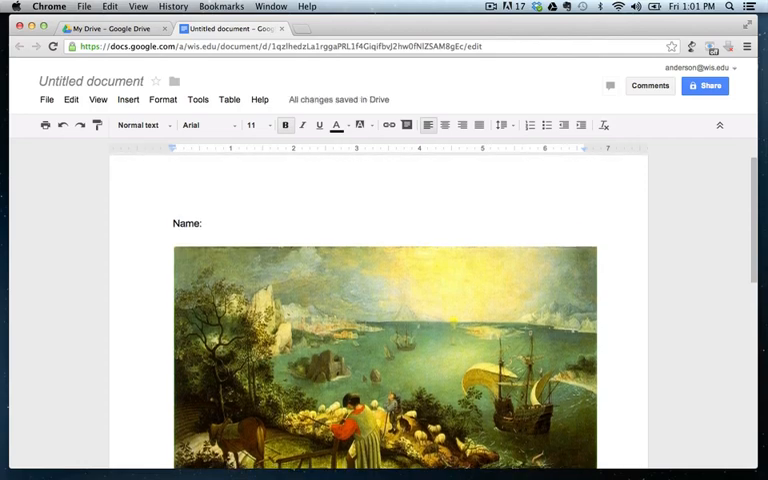
scroll("down", 3)
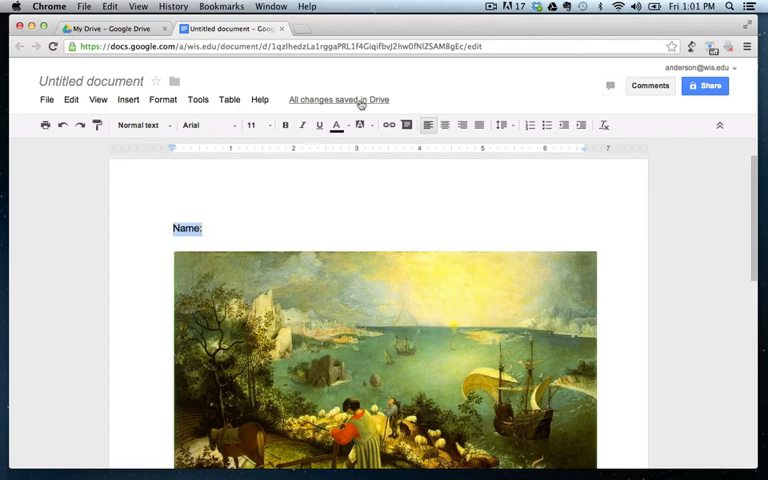
left_click(284, 124)
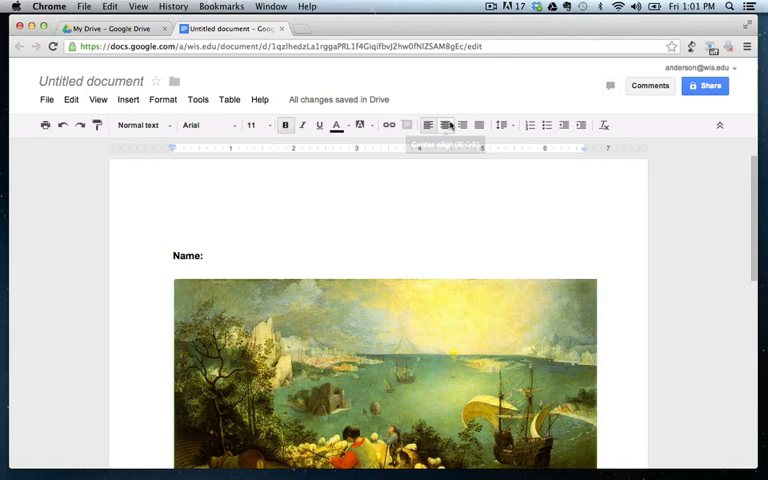
type("See")
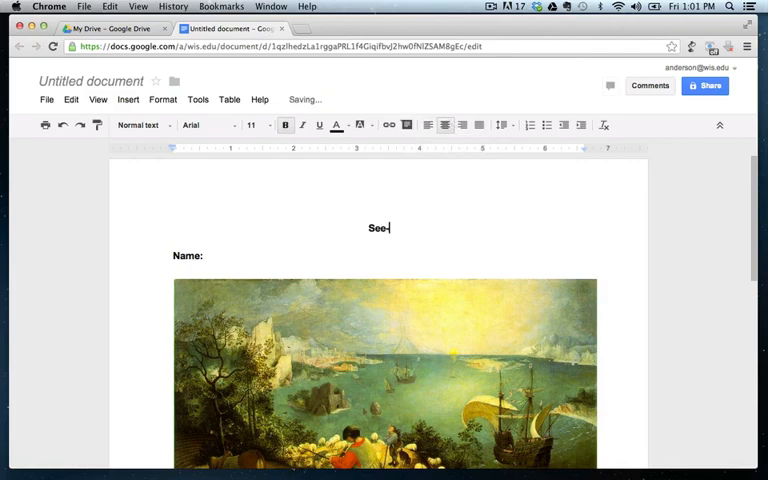
type("-Think-Wor")
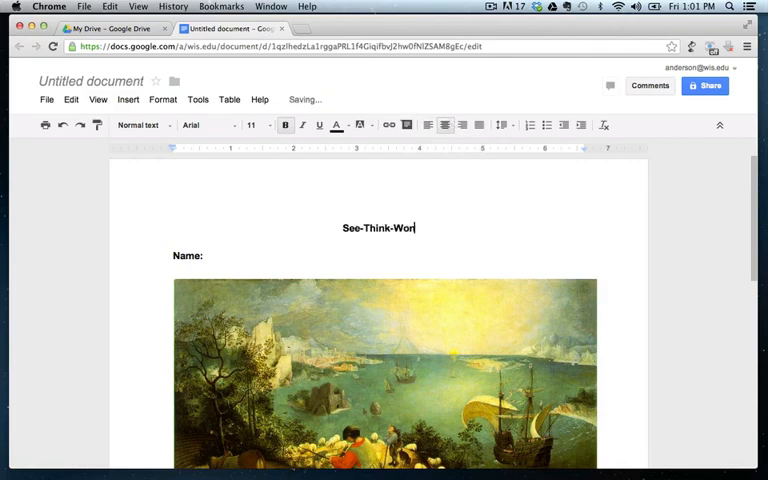
type("der")
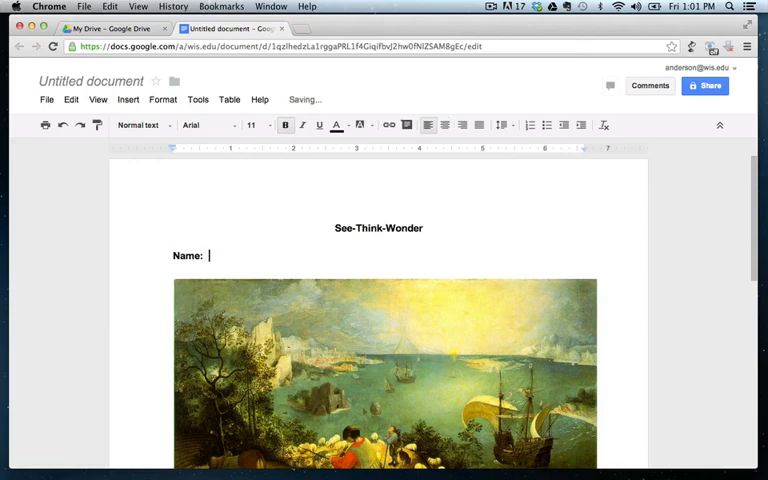
Add the <<name>> tag after Name: and <<see>> after the first question
type("<<")
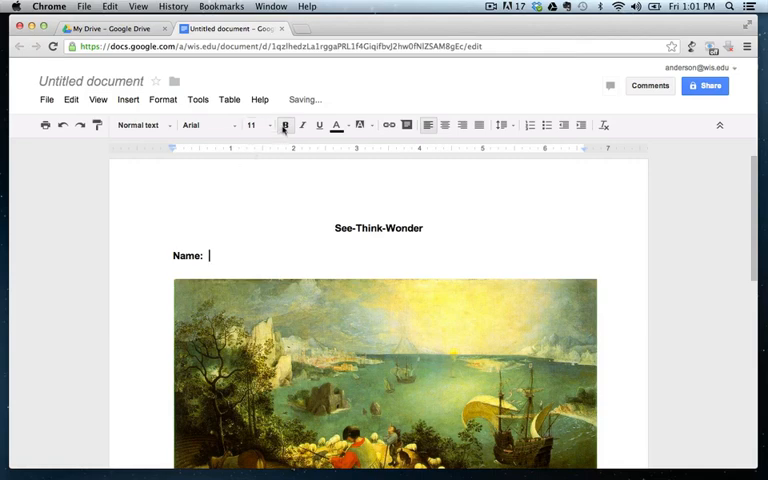
type("<<name>>")
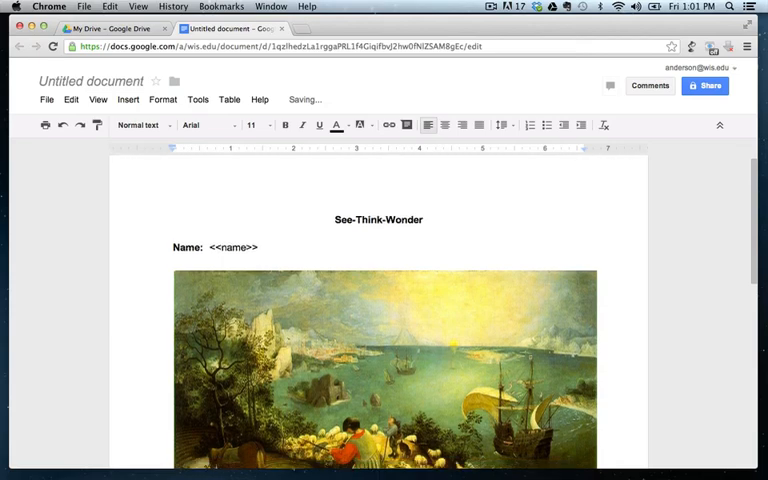
scroll("down", 3)
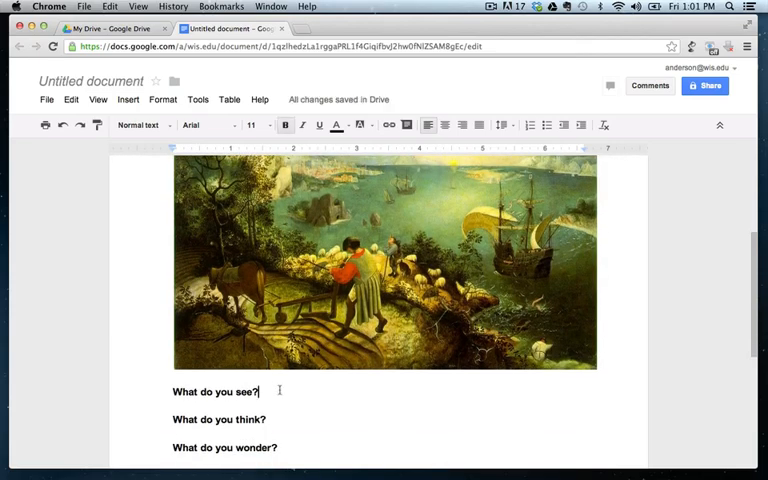
type("<<")
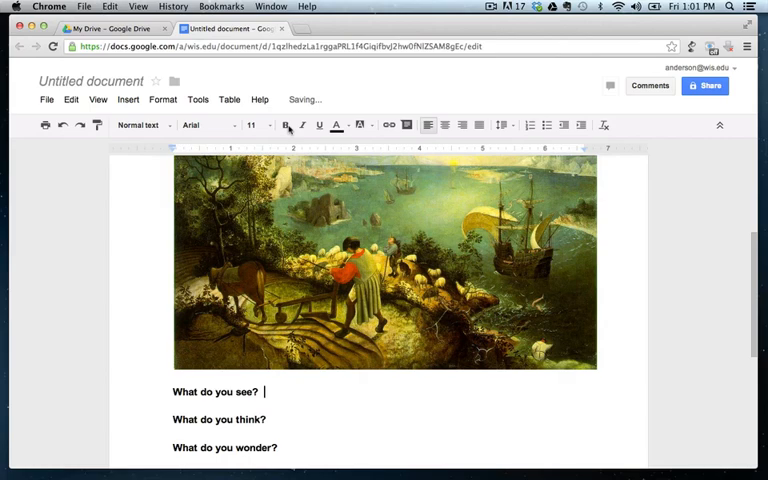
type("<<")
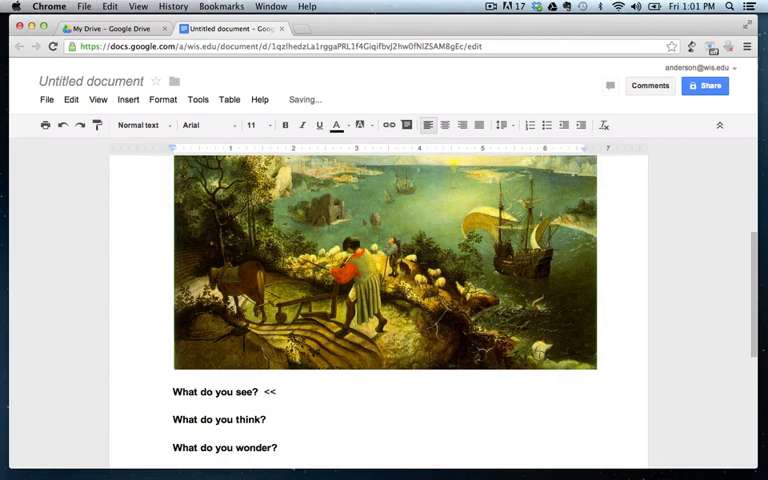
type("see")
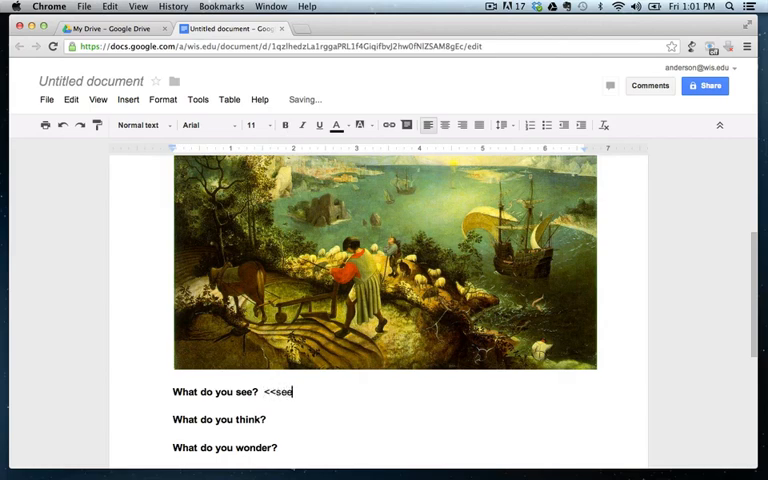
type(">>")
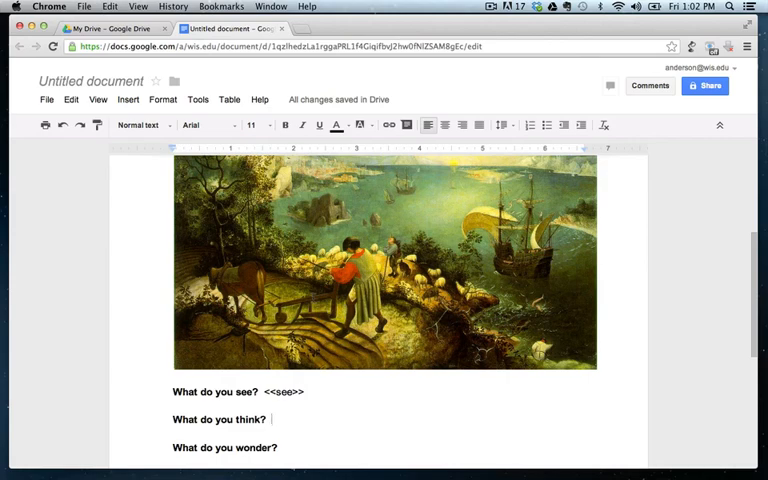
Add the <<think>> and <<wonder>> tags after the remaining two questions
type("<<think>>")
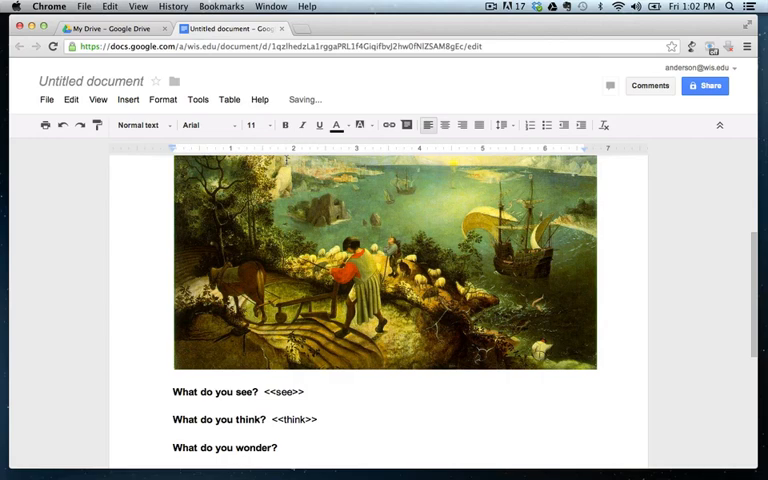
type("<")
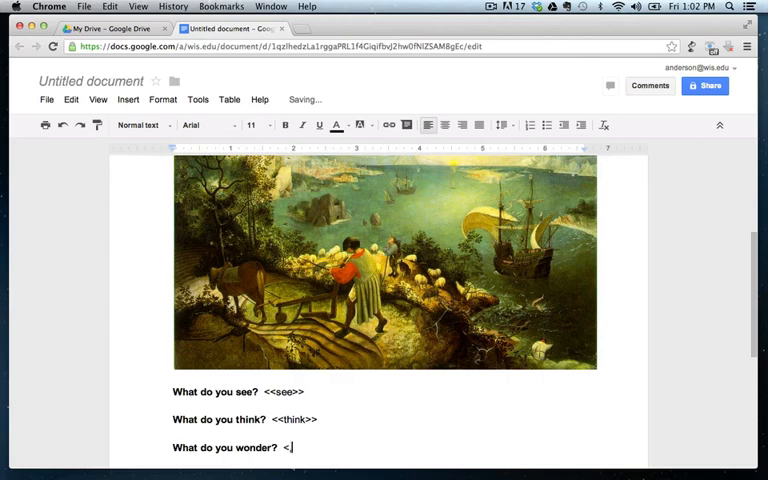
type("<")
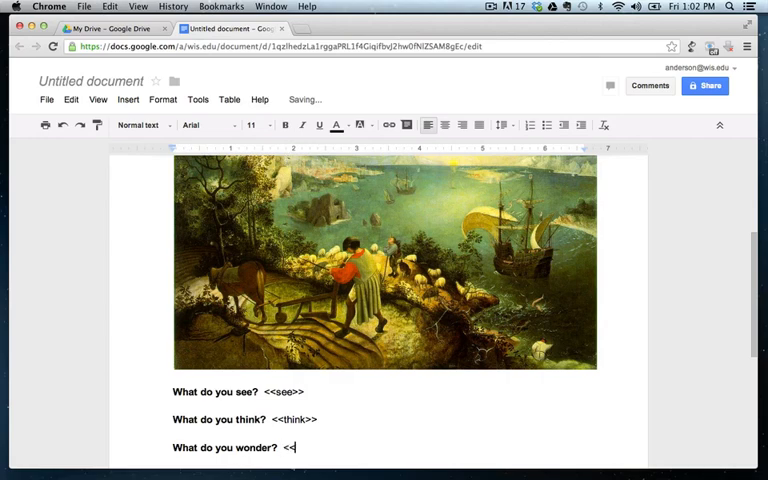
type("wonder>>")
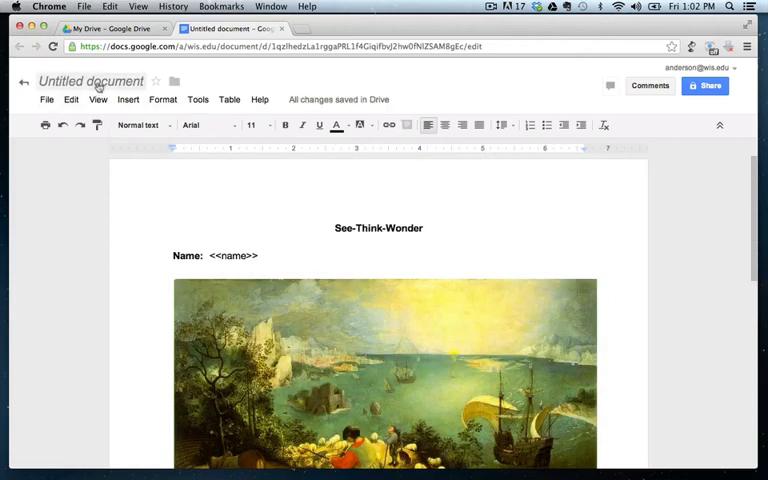
Rename the untitled document to 'testform1'
left_click(92, 80)
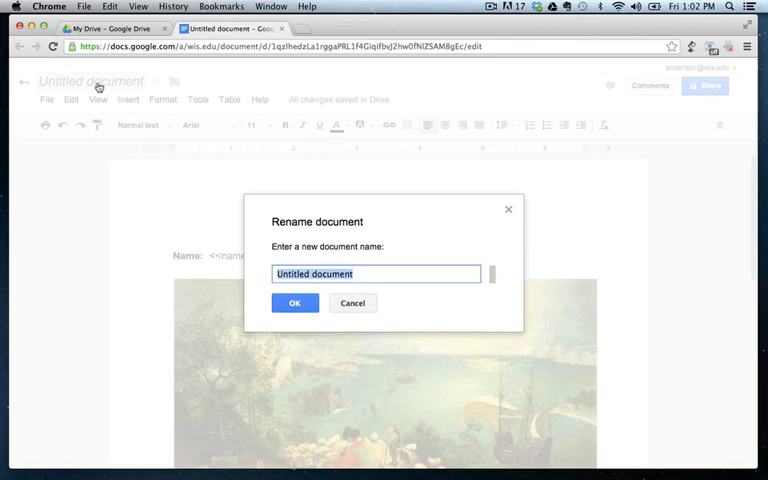
type("test")
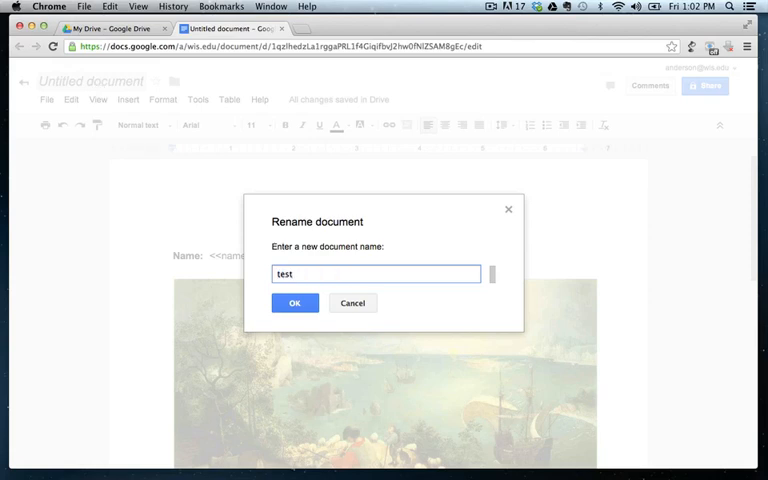
type("form")
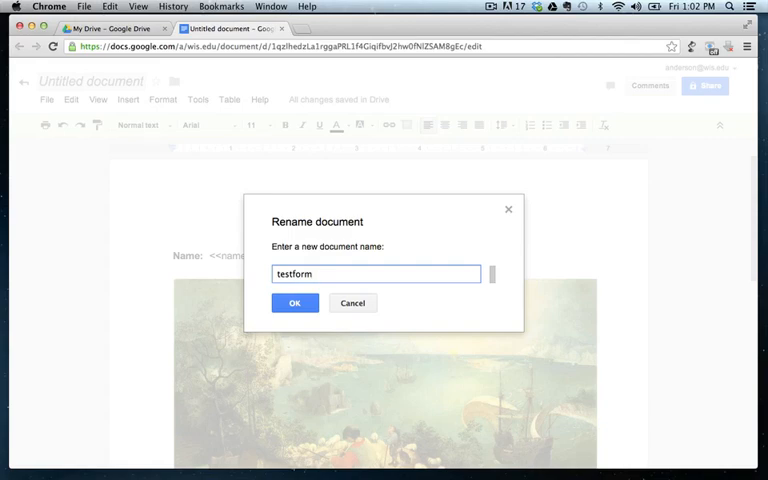
type("1")
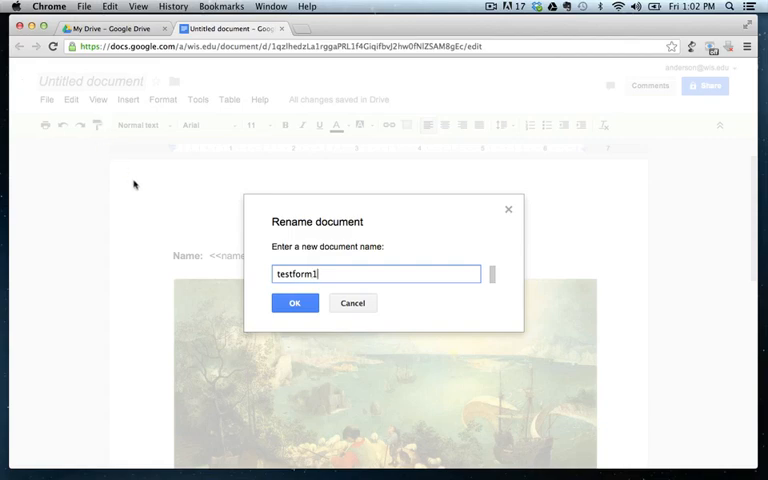
left_click(294, 304)
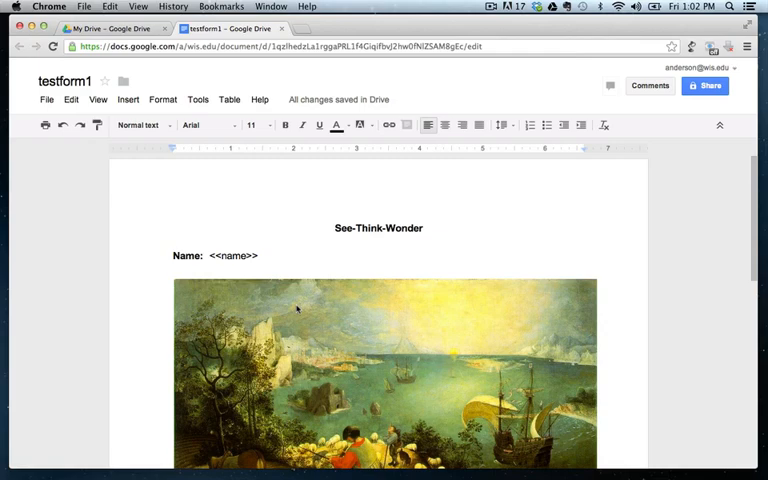
Sort the Drive list by Last modified, select testform1 and show its More actions
left_click(46, 100)
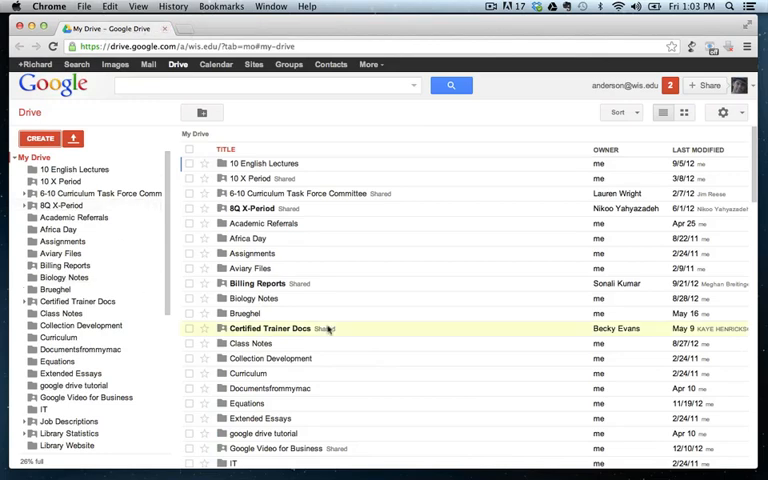
scroll("down", 3)
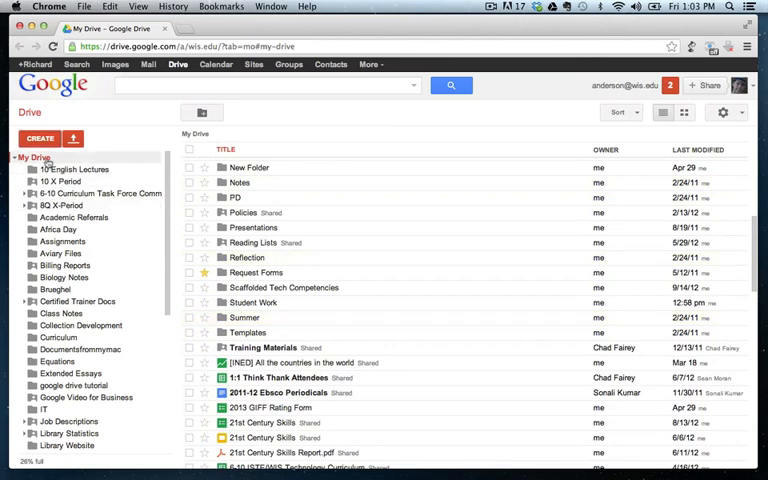
left_click(620, 112)
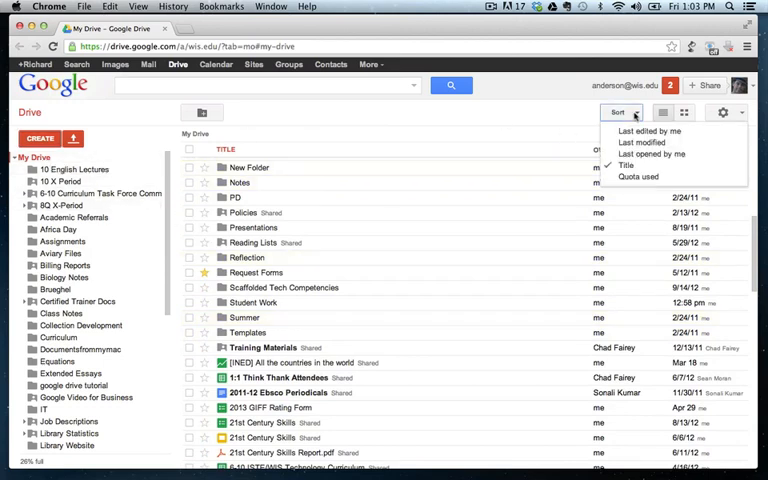
left_click(644, 140)
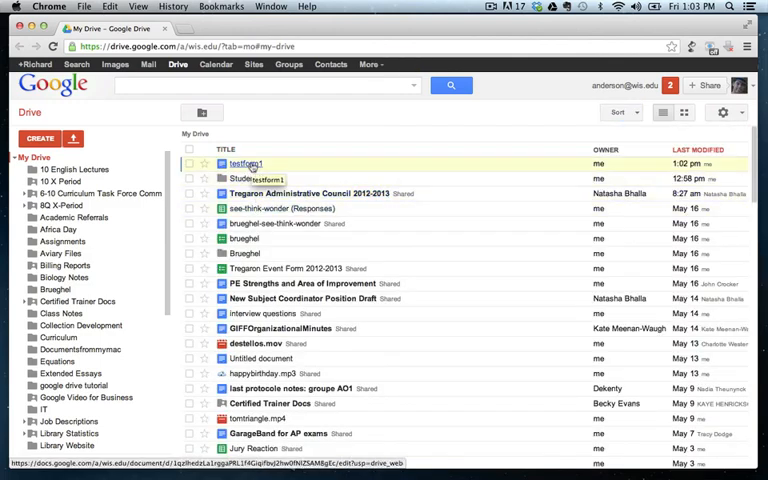
left_click(188, 164)
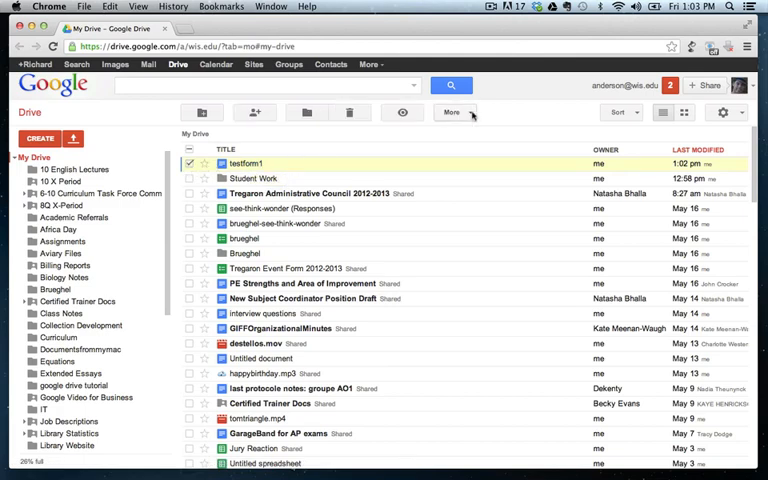
left_click(452, 112)
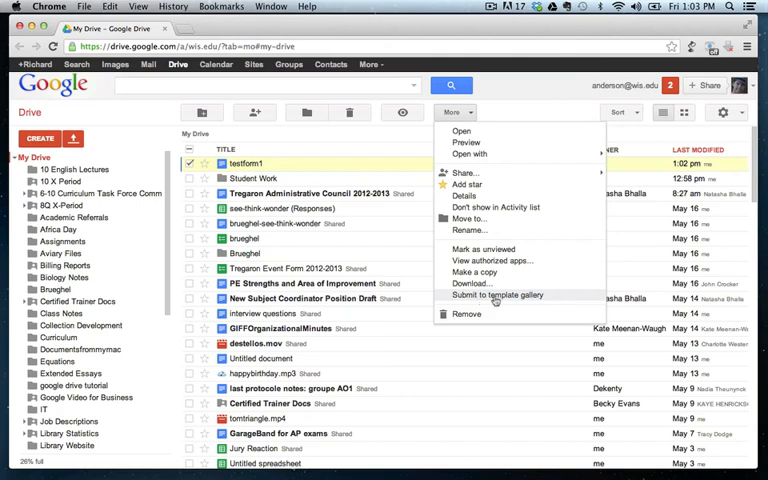
Submit testform1 to the template gallery as 'see-think-wonder template' in Presentation (Designs)
left_click(496, 294)
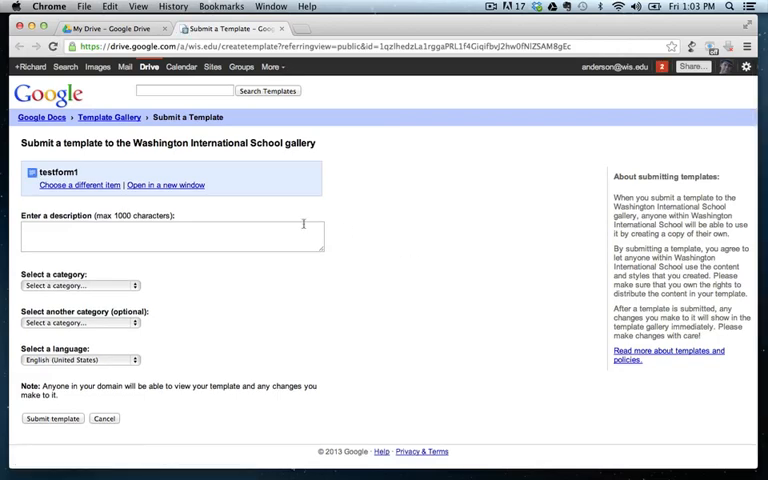
type("s")
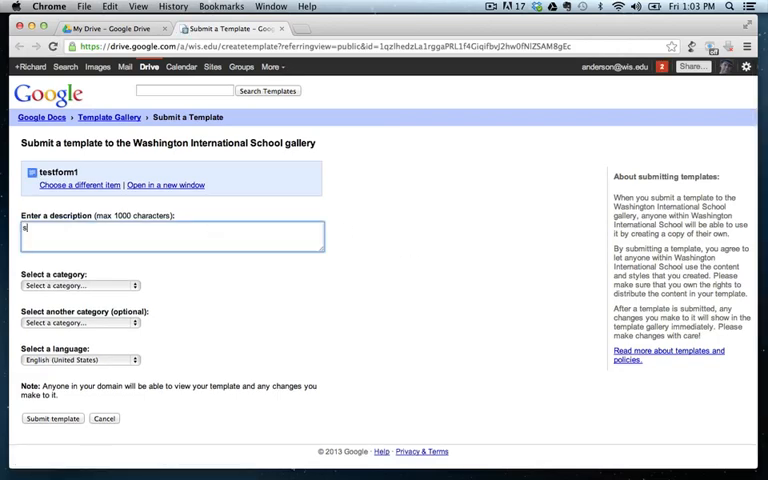
type("ee-think-wonder te")
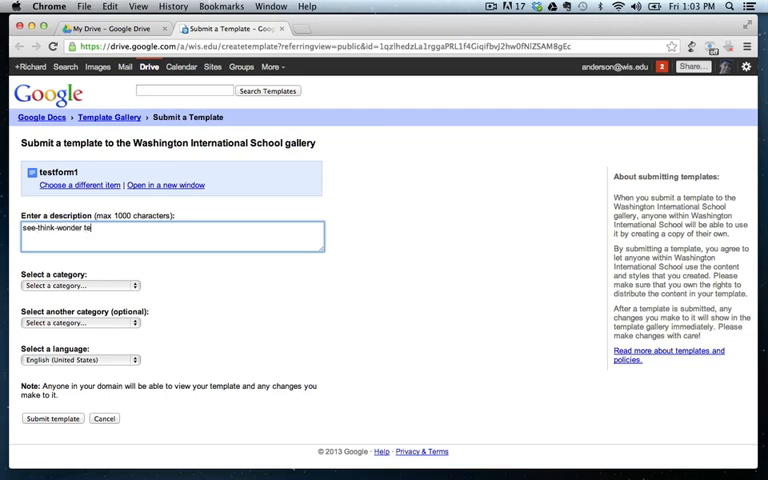
type("mplate")
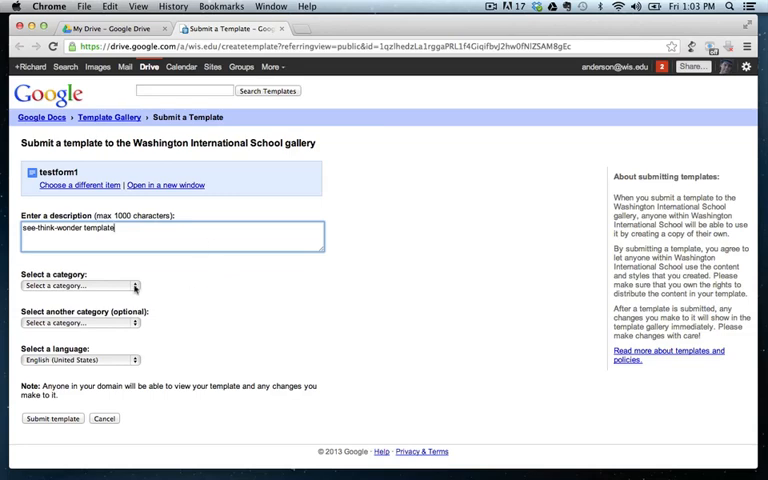
left_click(80, 284)
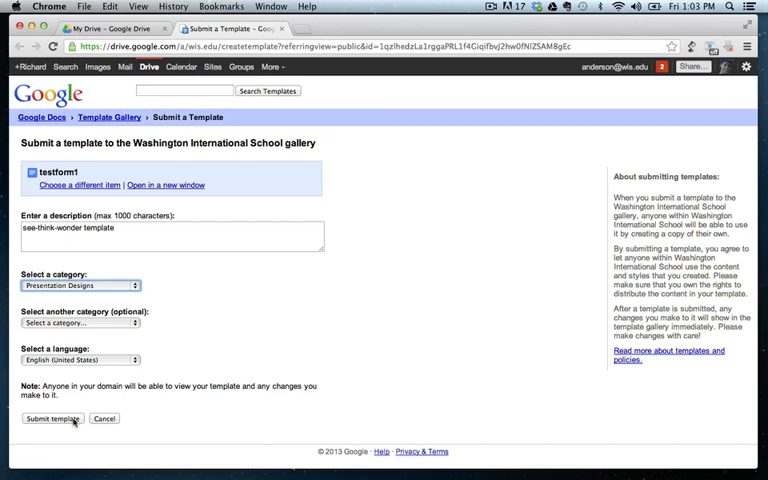
left_click(52, 420)
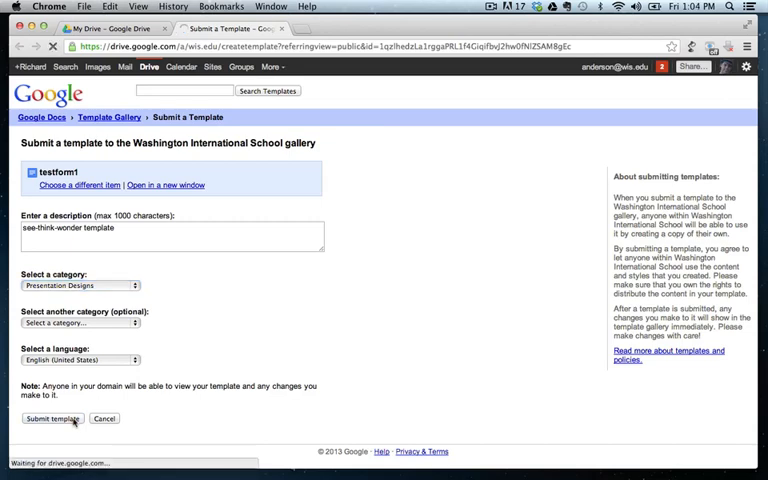
left_click(52, 420)
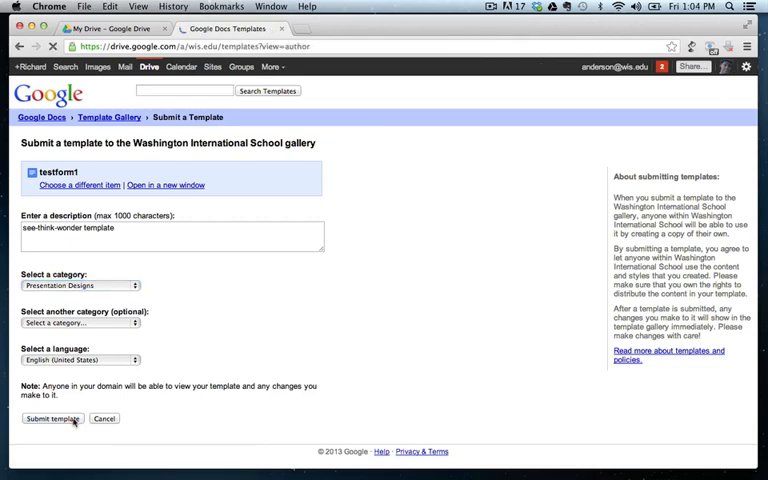
Return to the My Drive file list with testform1 at the top
left_click(52, 420)
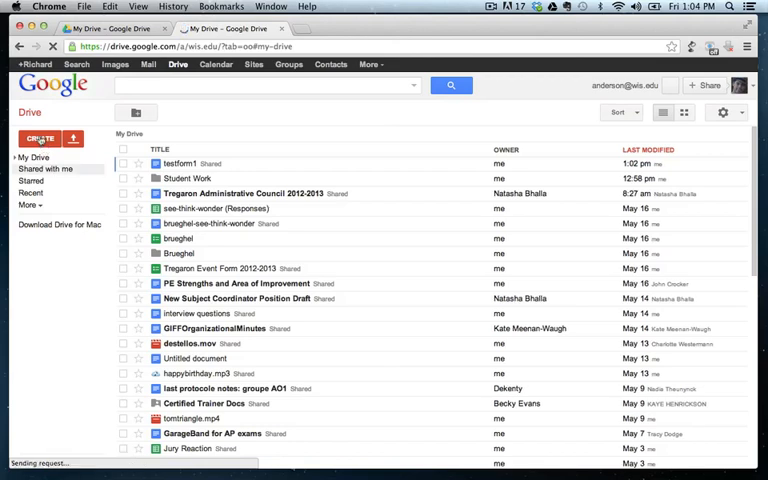
Create a new form from Drive and choose the Magazine theme
left_click(40, 138)
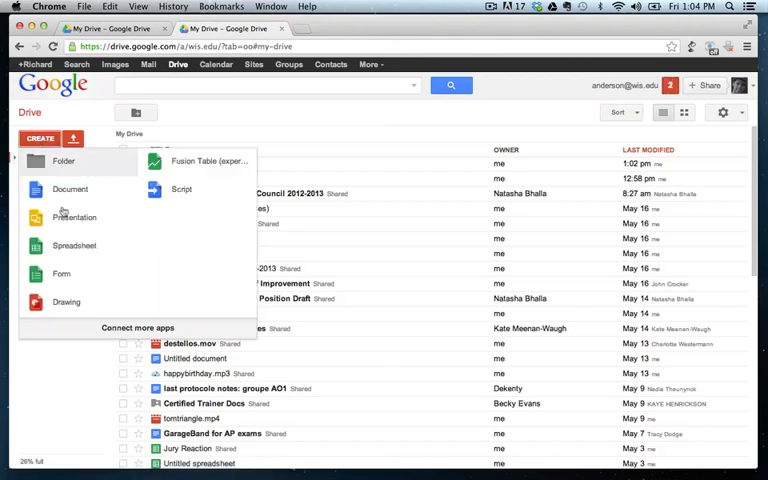
left_click(60, 272)
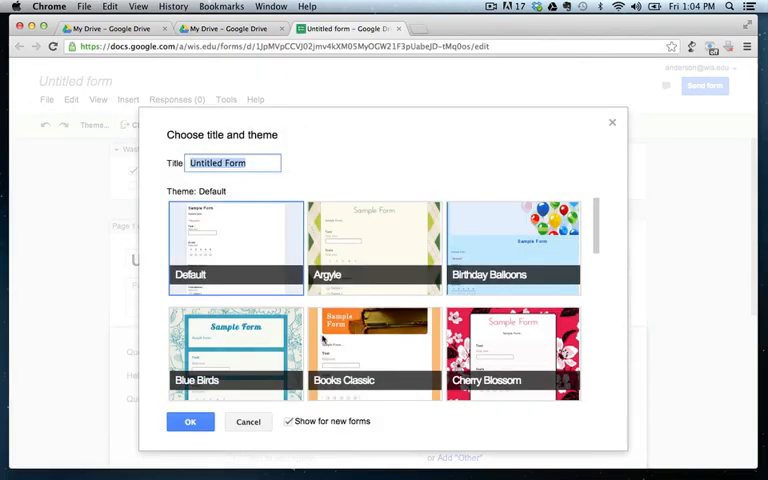
scroll("down", 3)
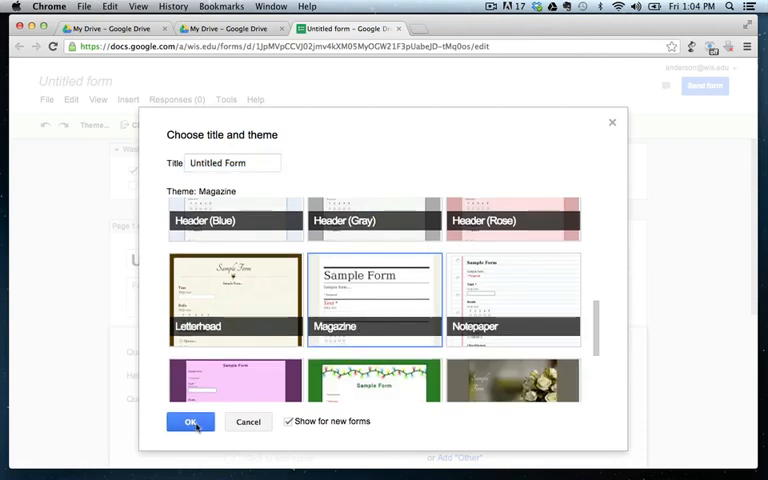
left_click(190, 420)
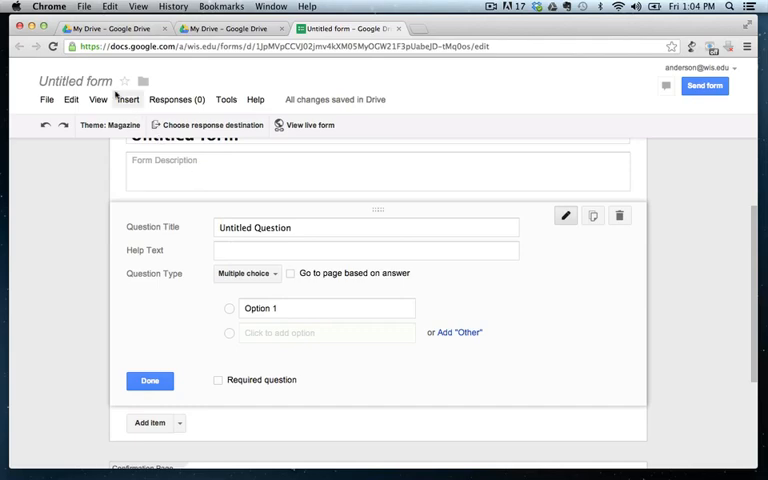
Rename the untitled form to seethinkwonder and confirm
left_click(76, 80)
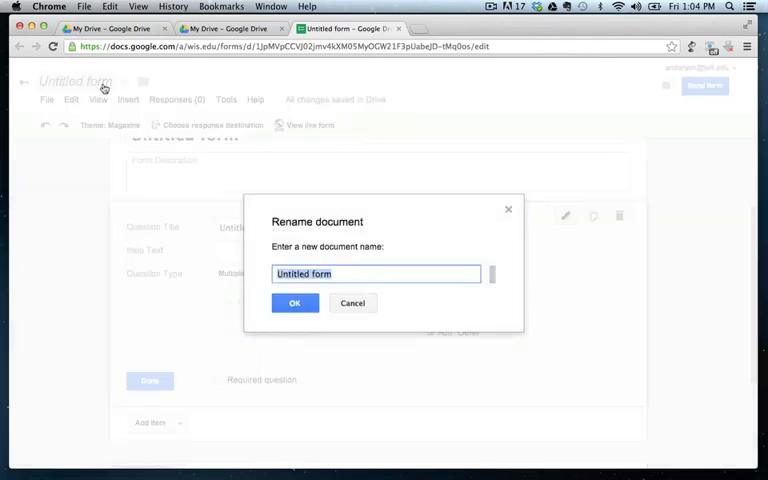
type("seethinkwonder")
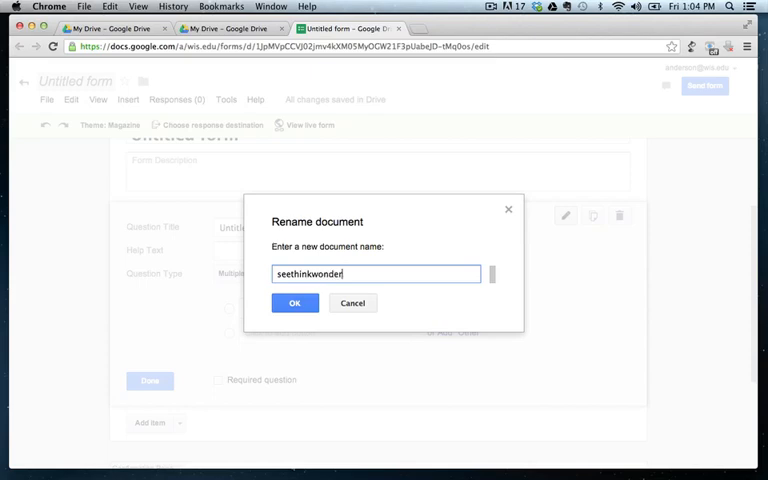
left_click(294, 304)
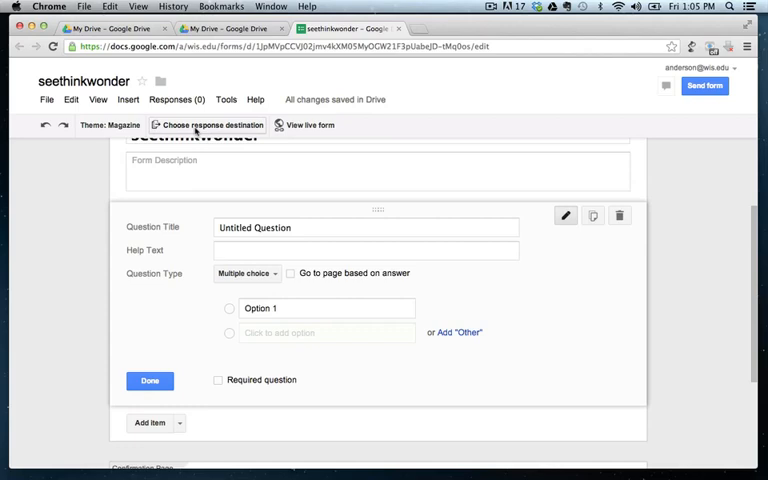
Set the response destination to a new spreadsheet, seethinkwonder (Responses)
left_click(210, 124)
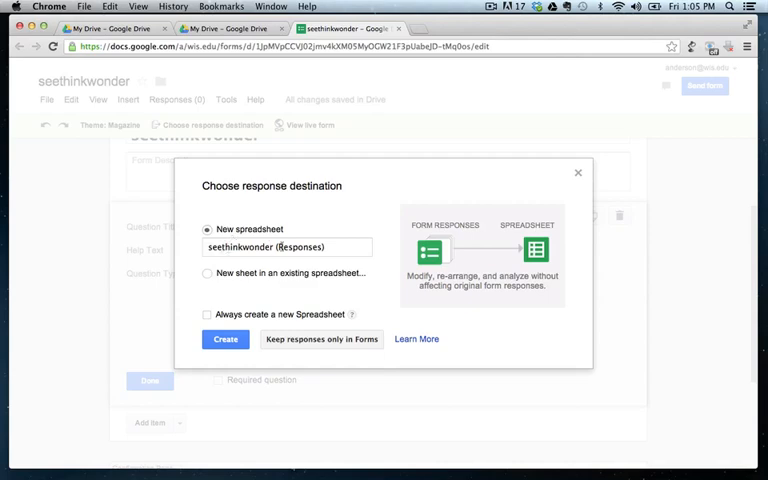
left_click(224, 340)
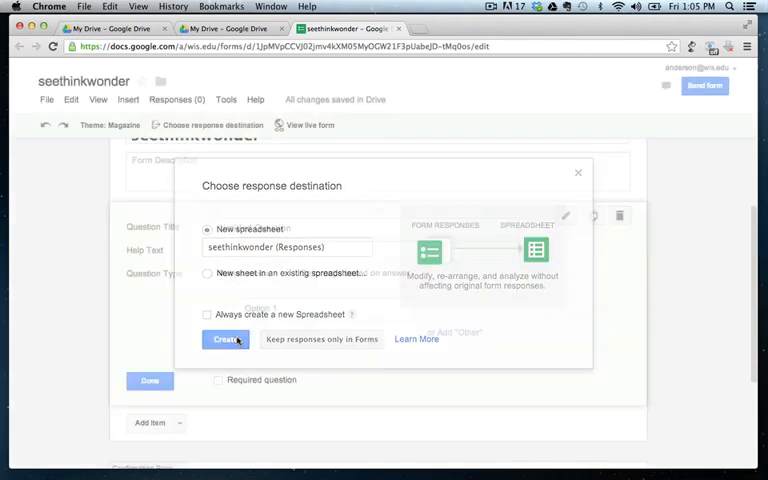
left_click(224, 340)
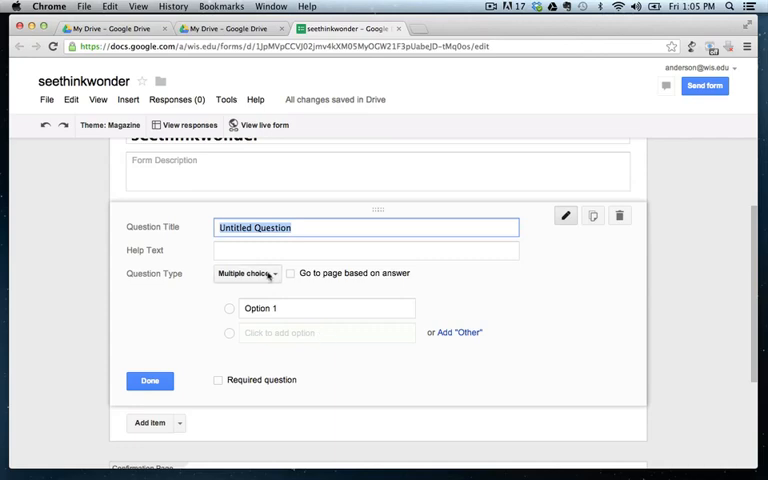
Make the first question a required Text question titled 'Name:'
left_click(248, 272)
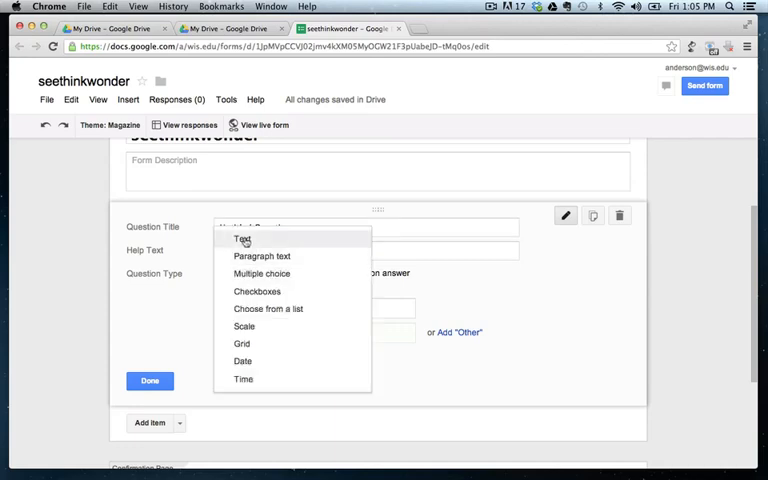
left_click(242, 240)
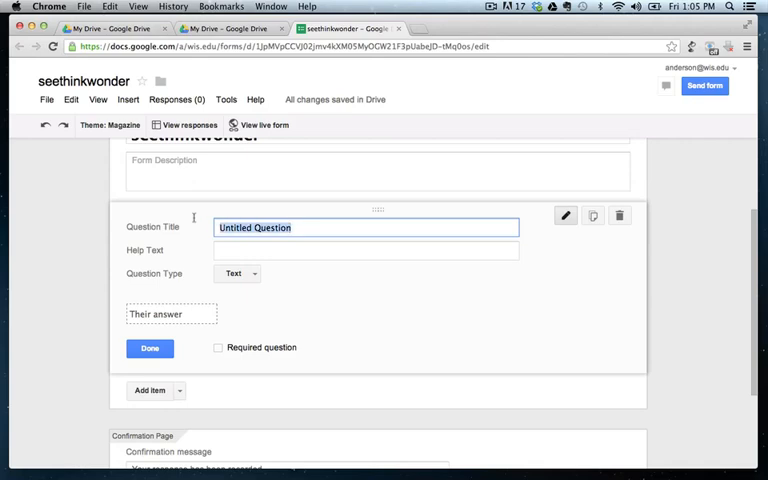
type("Name:")
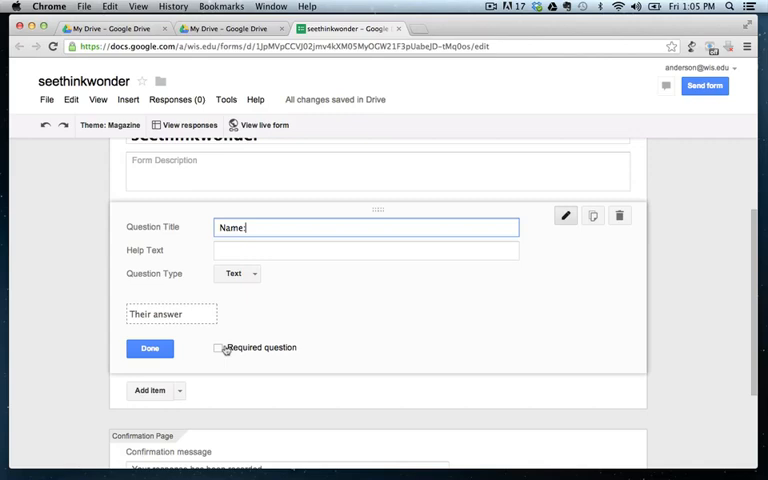
left_click(218, 348)
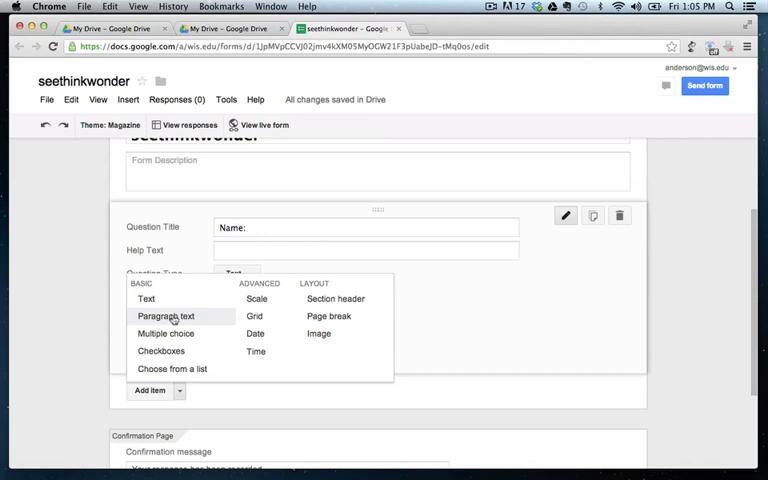
Add required paragraph questions 'What do you see?' and 'What do you think?'
left_click(166, 316)
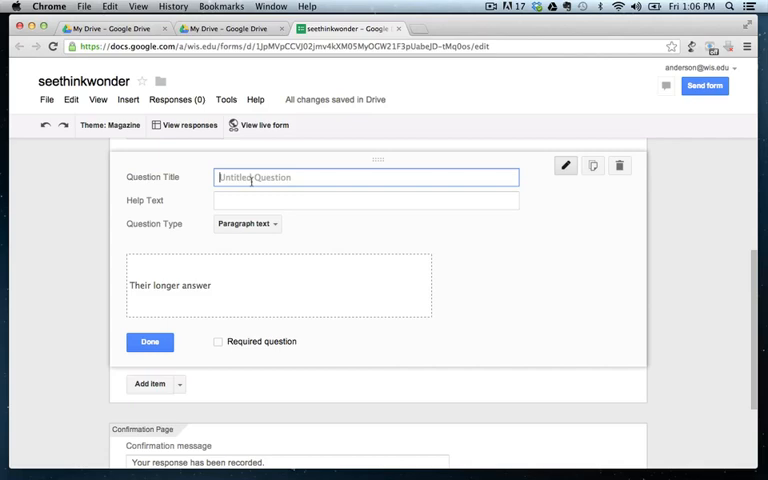
type("What")
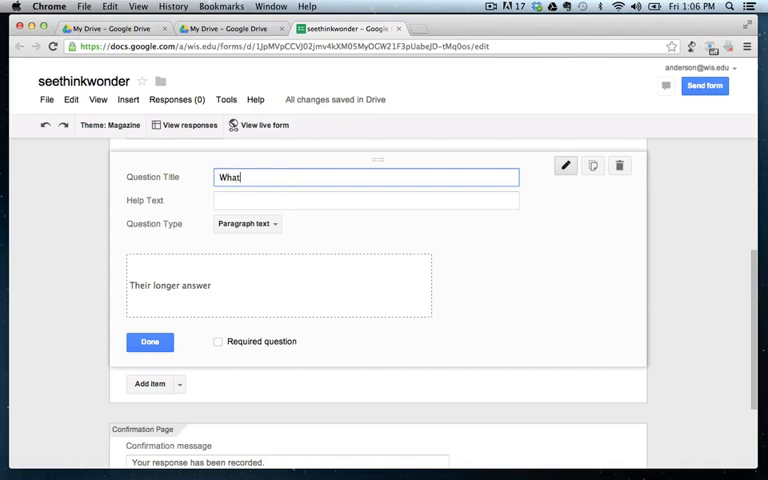
type("do you see")
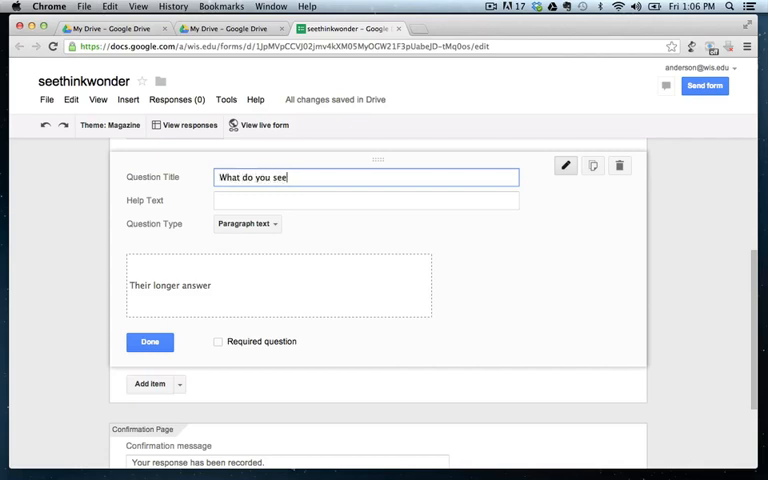
type("?")
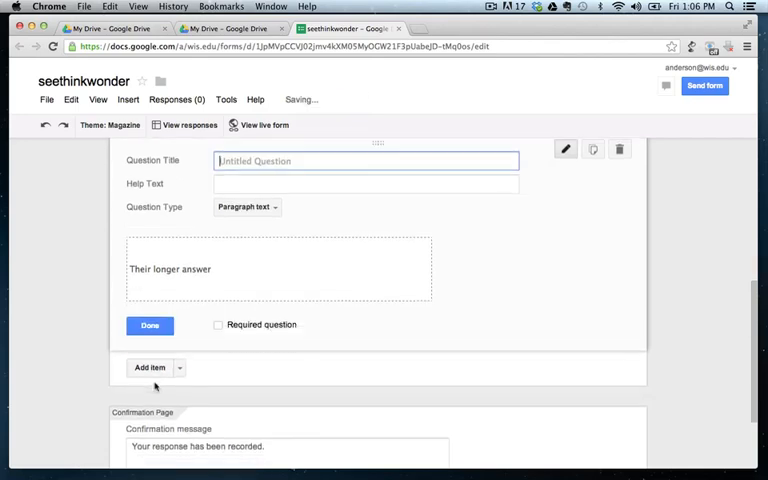
type("What")
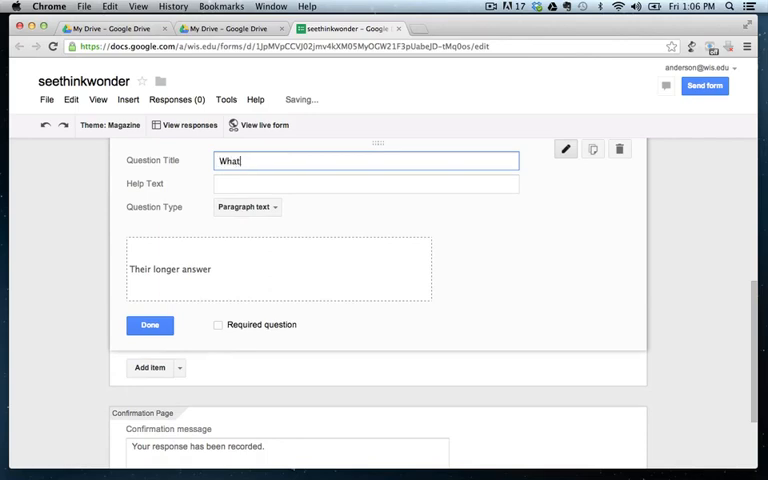
type("do you think?")
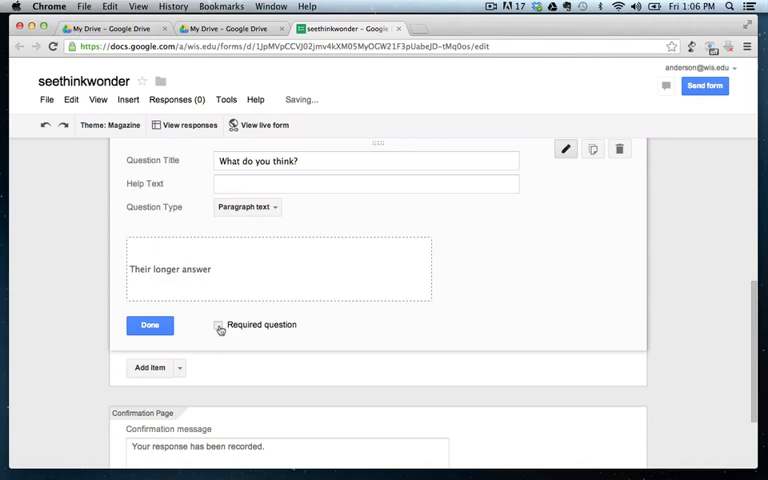
left_click(148, 324)
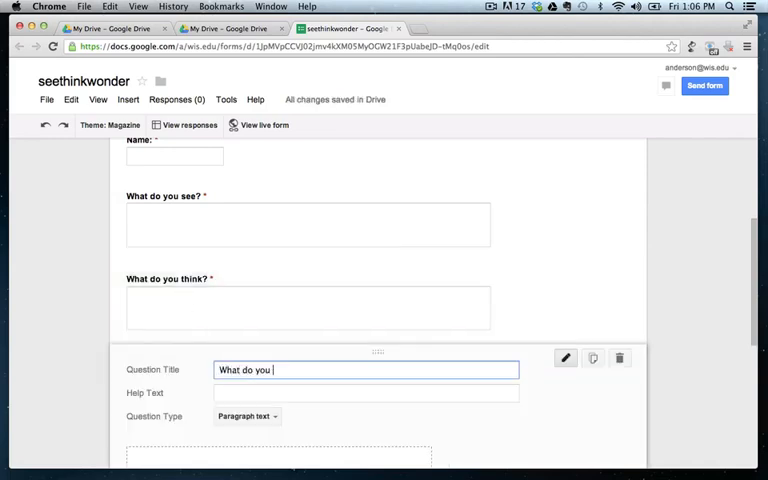
Add the required 'What do you wonder?' question and view the live form
type("wonder?")
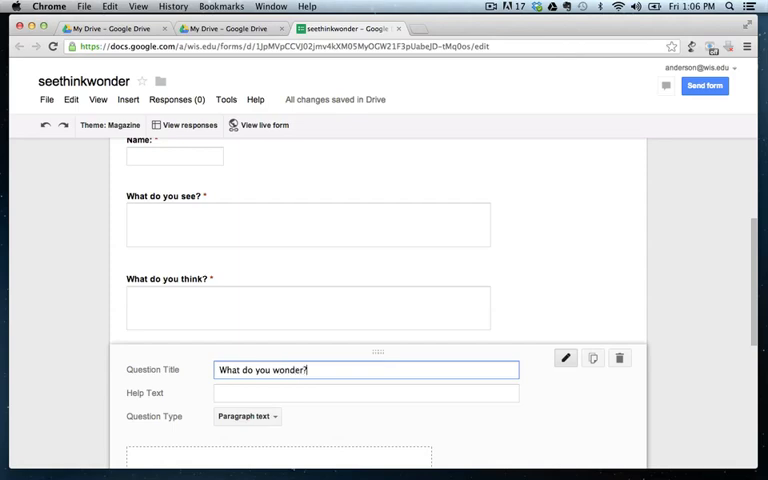
scroll("down", 3)
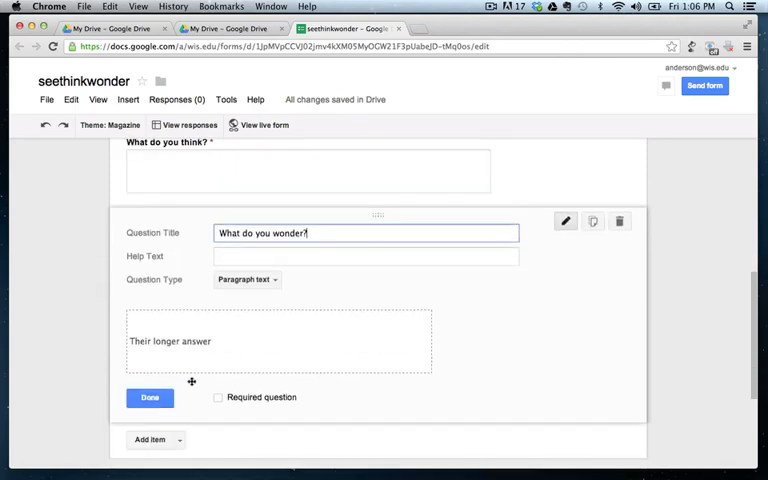
left_click(148, 396)
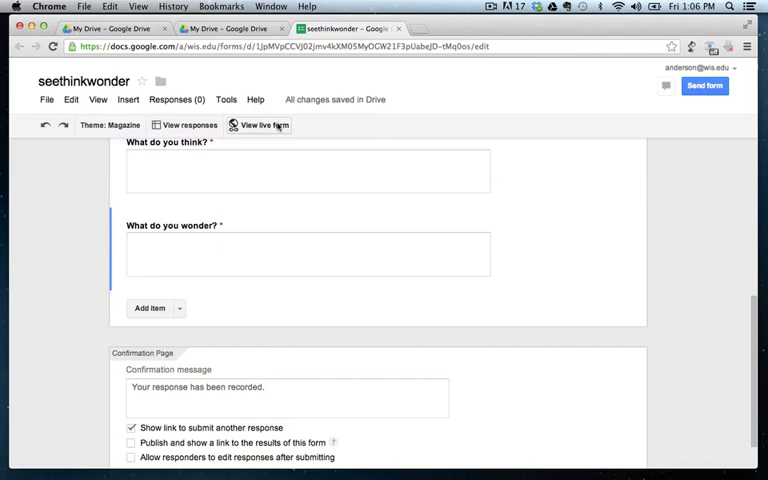
left_click(264, 124)
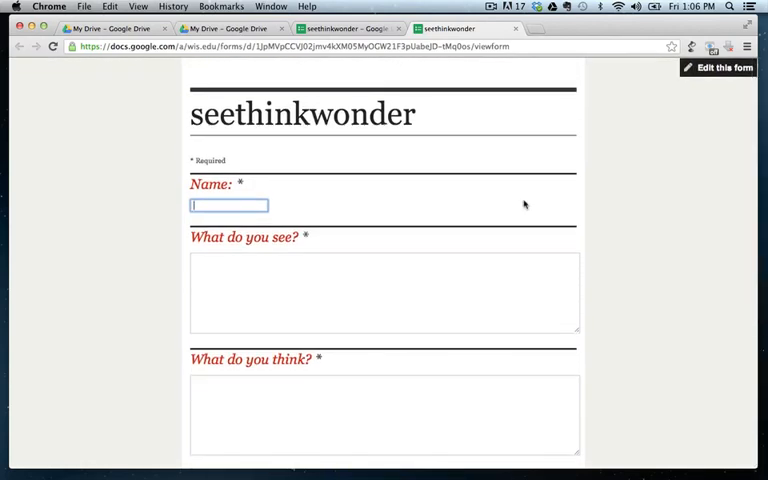
mouse_move(332, 170)
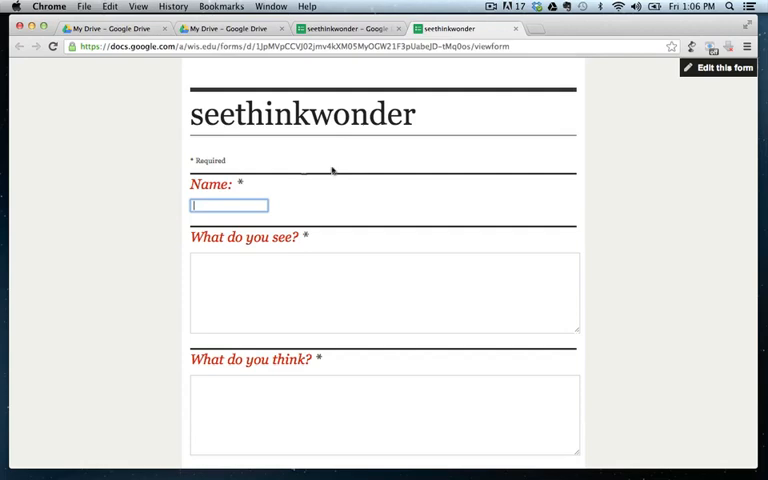
mouse_move(346, 184)
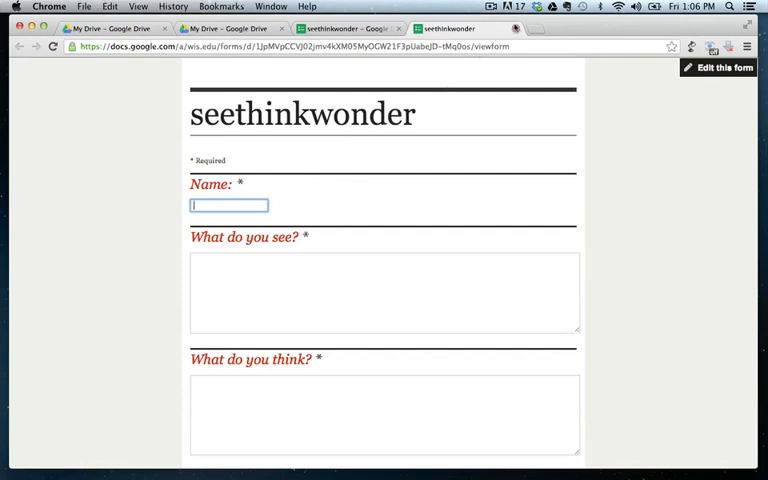
left_click(718, 68)
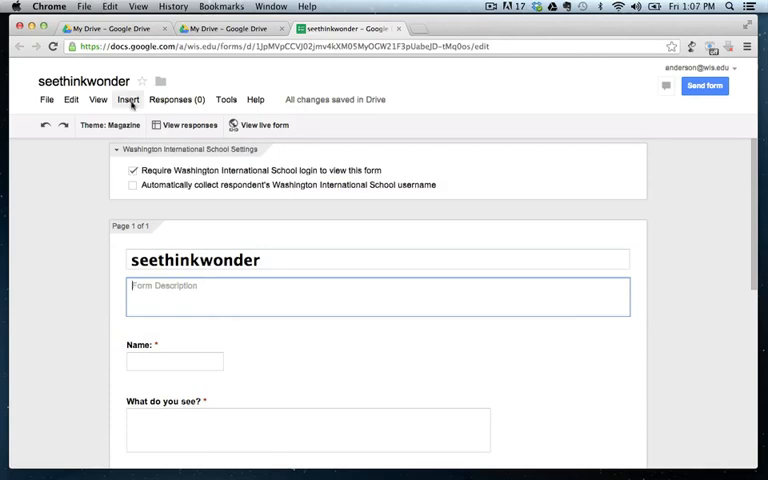
Insert an image item and upload the painting file from Downloads
left_click(128, 100)
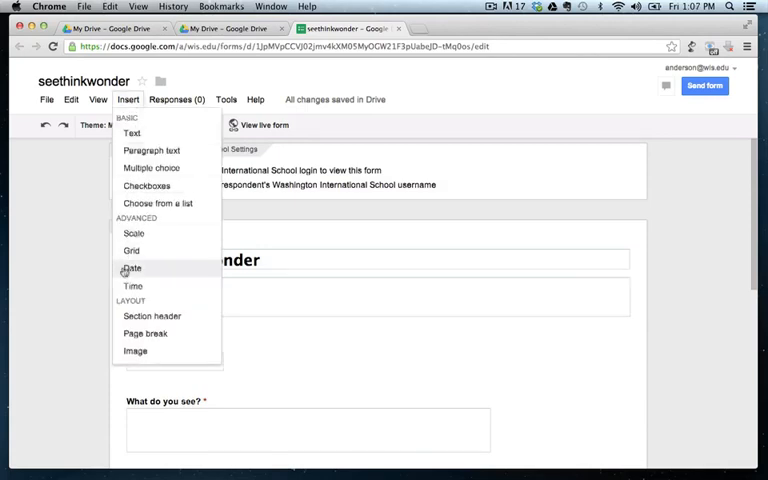
left_click(136, 350)
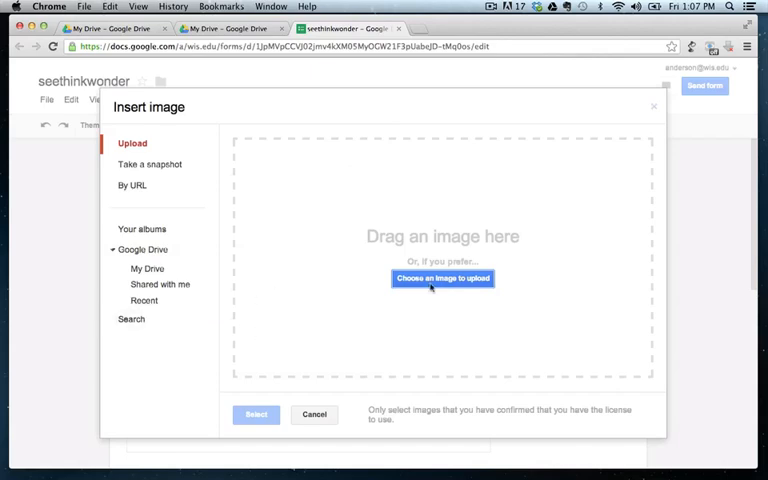
left_click(442, 278)
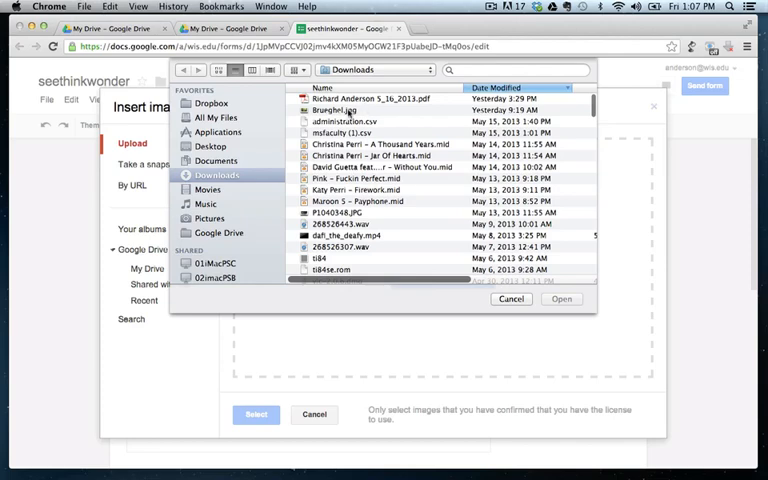
left_click(560, 300)
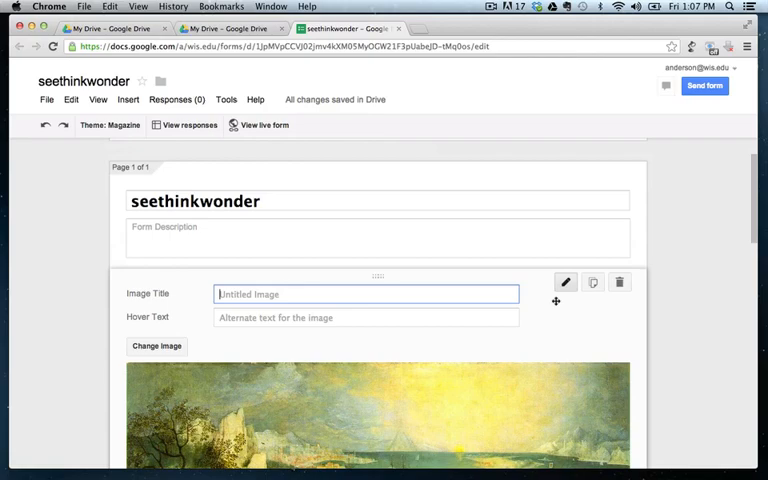
scroll("down", 3)
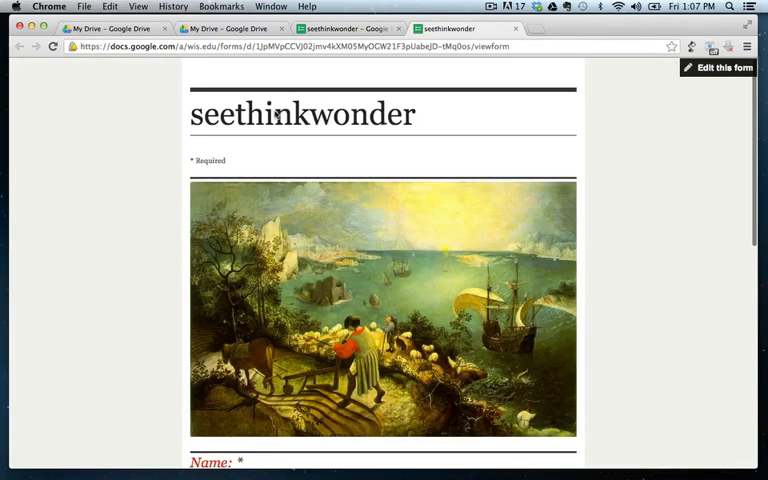
mouse_move(680, 360)
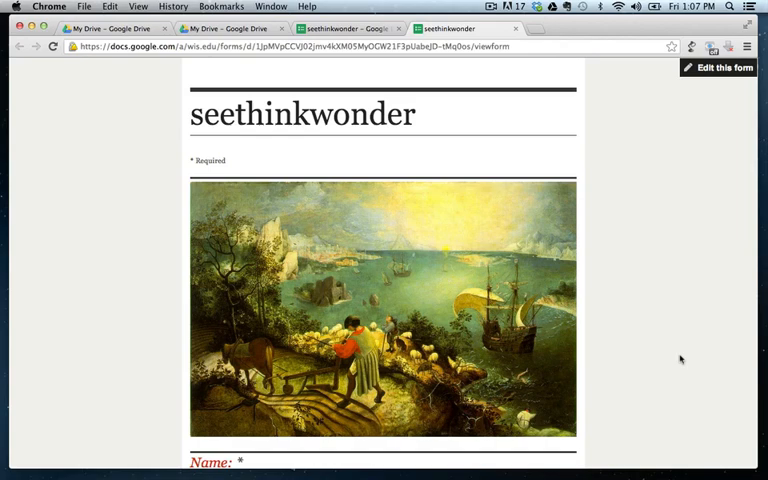
Fill the live form with name Richard and placeholder answers for the three questions
scroll("down", 3)
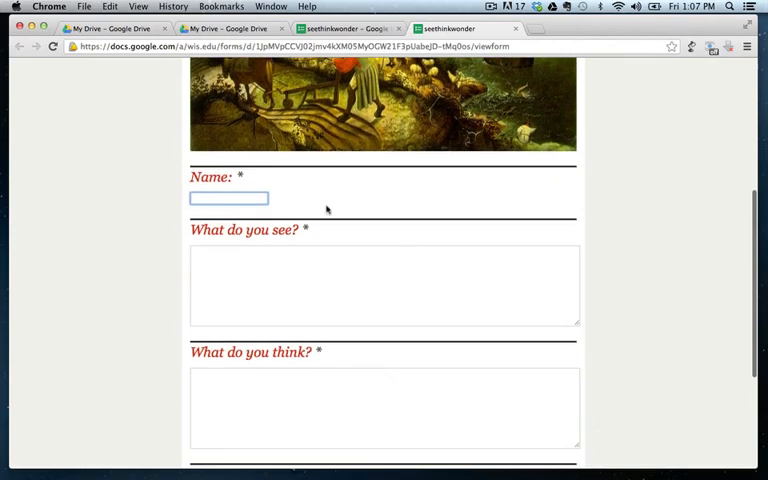
left_click(228, 196)
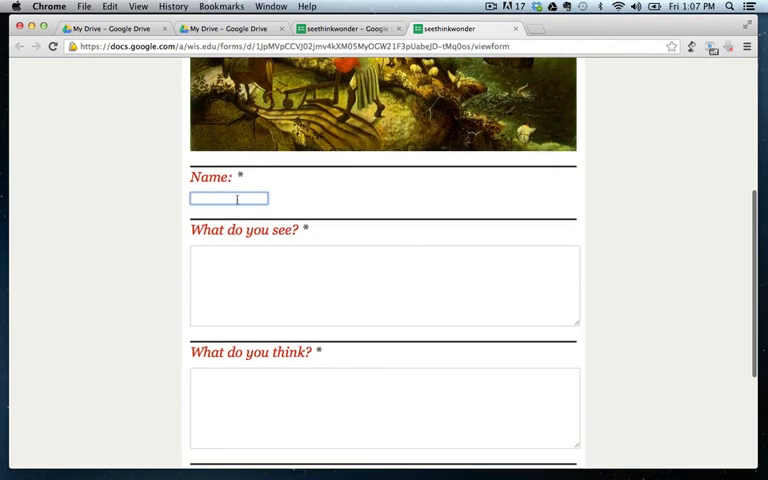
type("Richard")
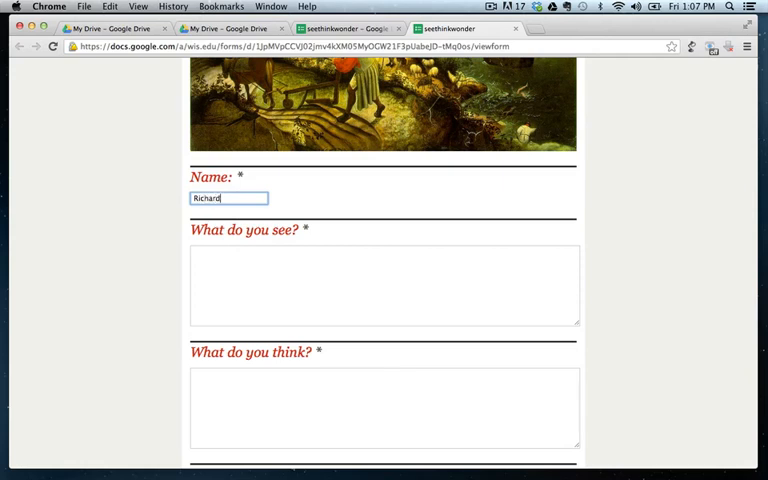
type("sjkdslfjsd")
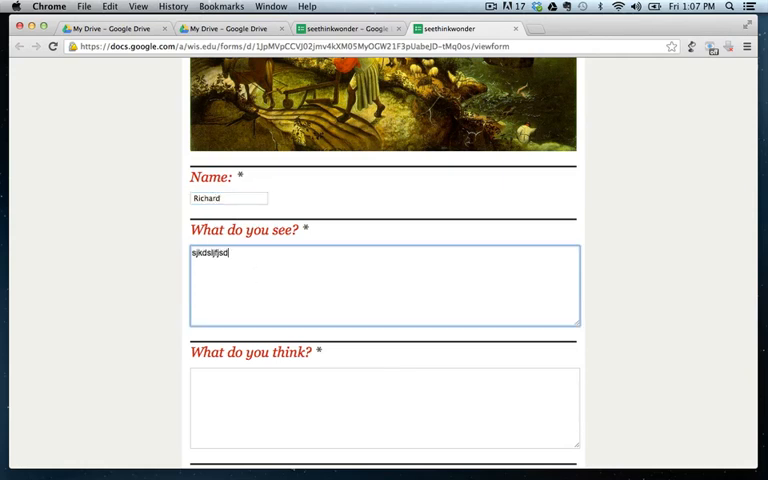
type("sdfjsdkfjdsklfjsdlfjsldfj")
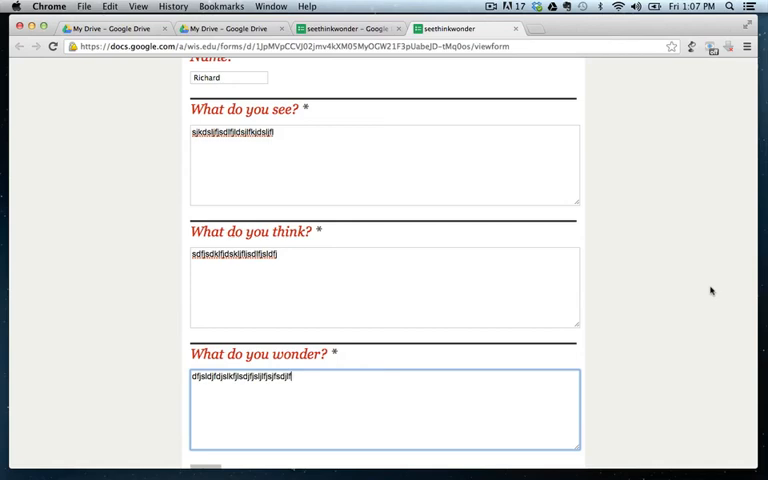
scroll("down", 3)
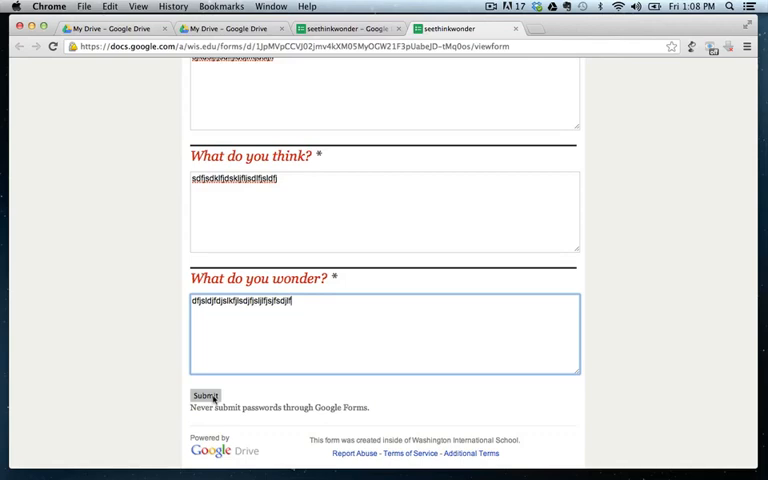
mouse_move(320, 304)
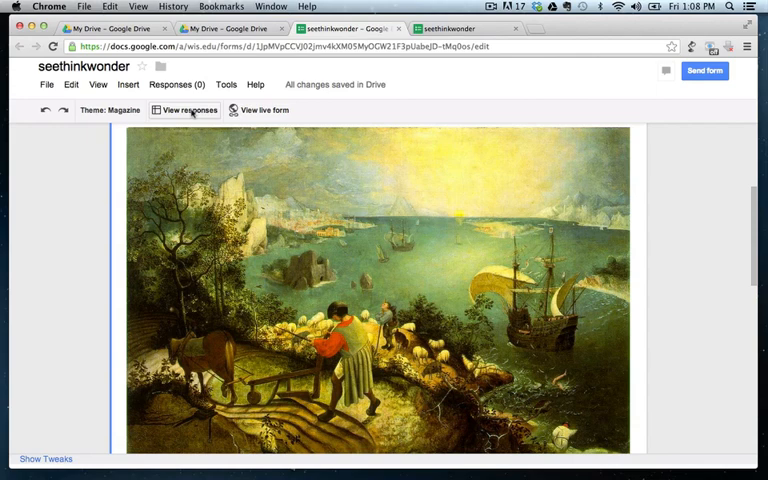
Open the responses spreadsheet and search the script gallery for autocrat
left_click(184, 108)
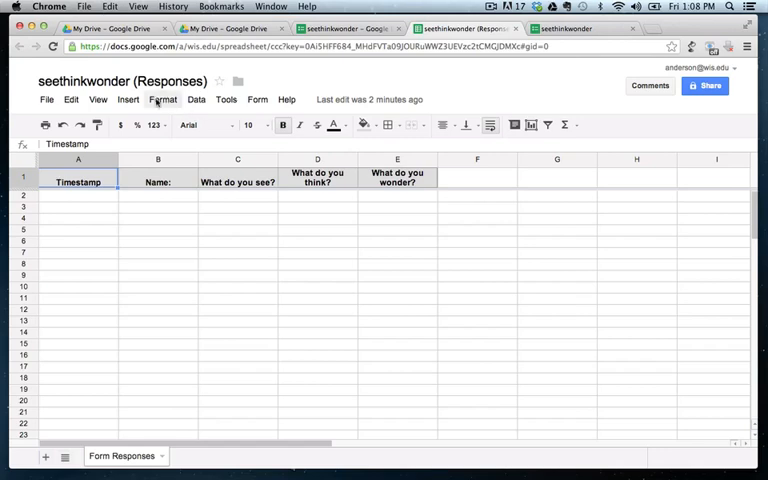
mouse_move(128, 100)
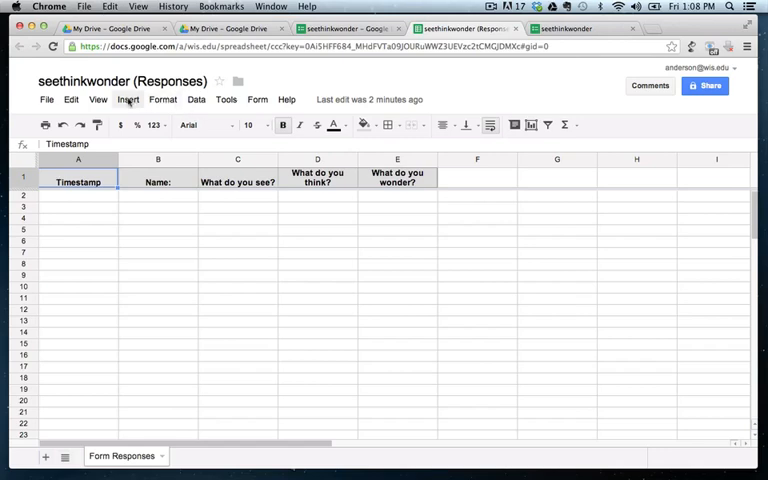
left_click(128, 100)
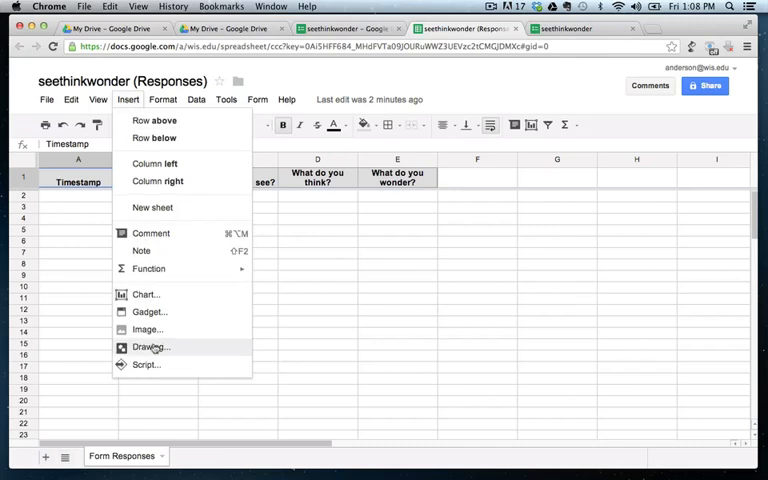
left_click(146, 364)
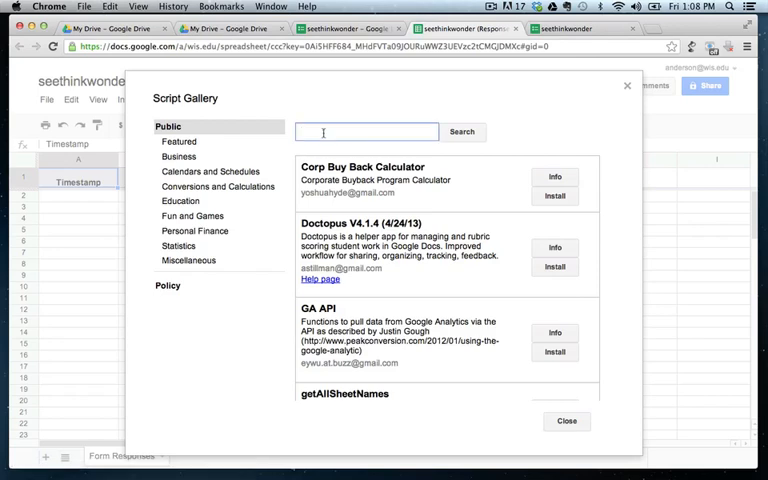
type("autoc")
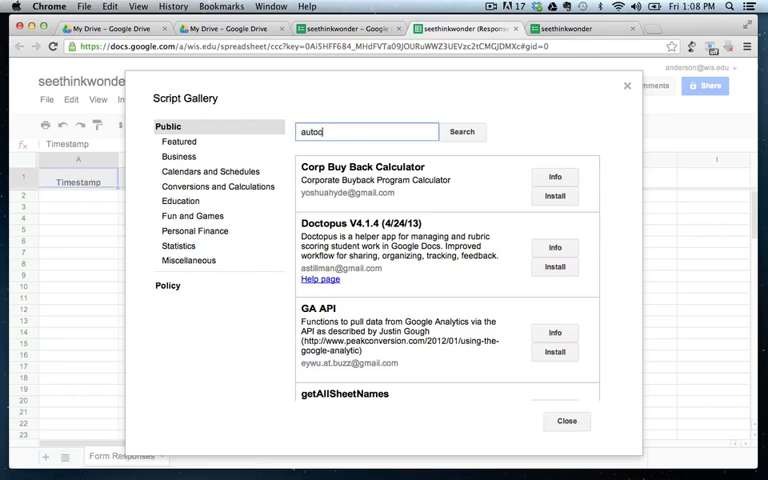
type("rat")
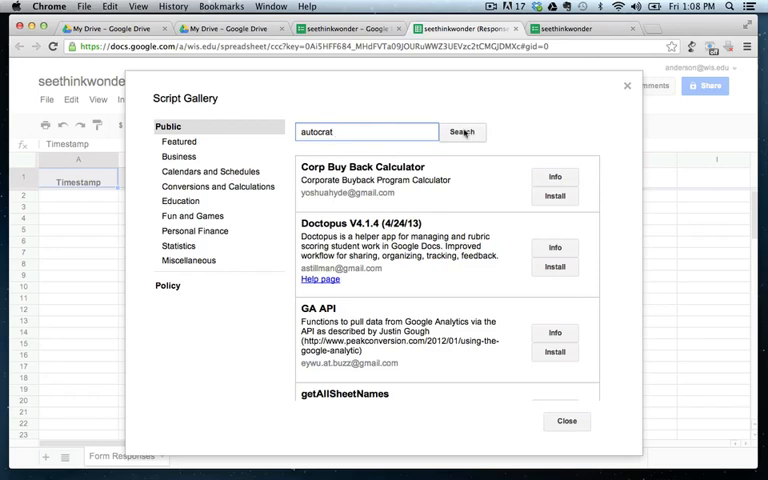
left_click(460, 132)
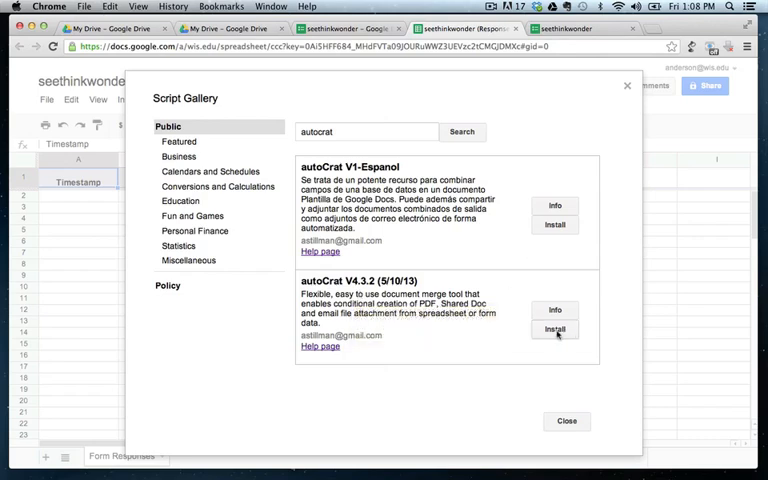
Install autoCrat V4.3.2, authorize its permissions and close the gallery
left_click(556, 328)
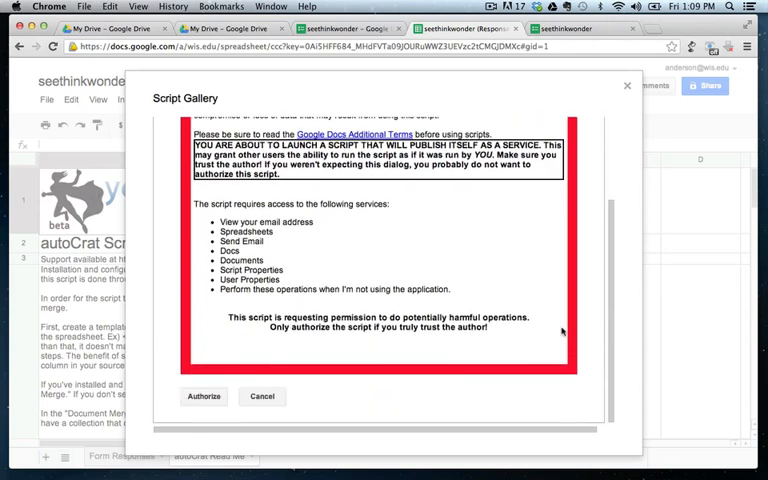
left_click(204, 396)
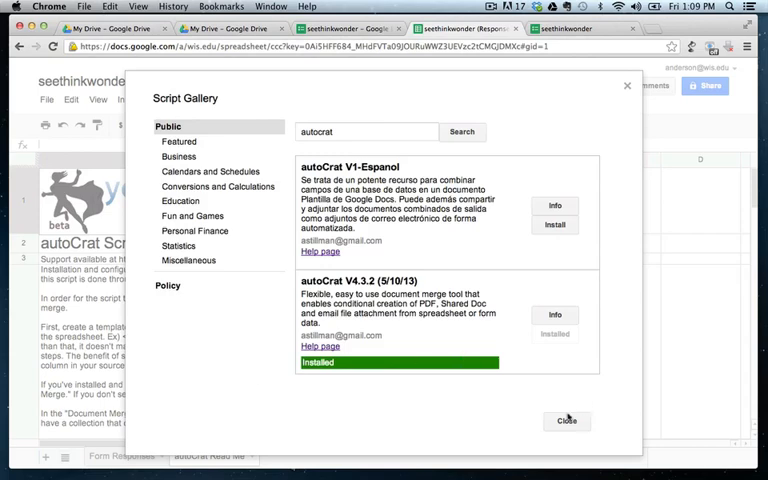
left_click(566, 420)
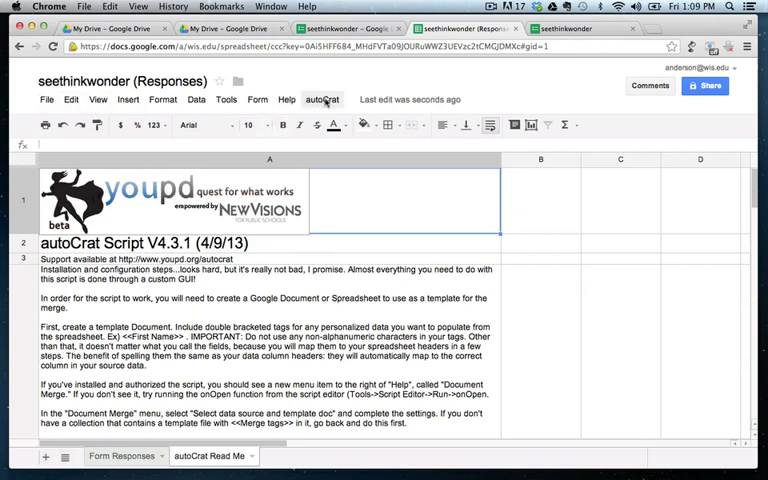
Run autoCrat's initial configuration and save testform1 as the merge template
left_click(322, 100)
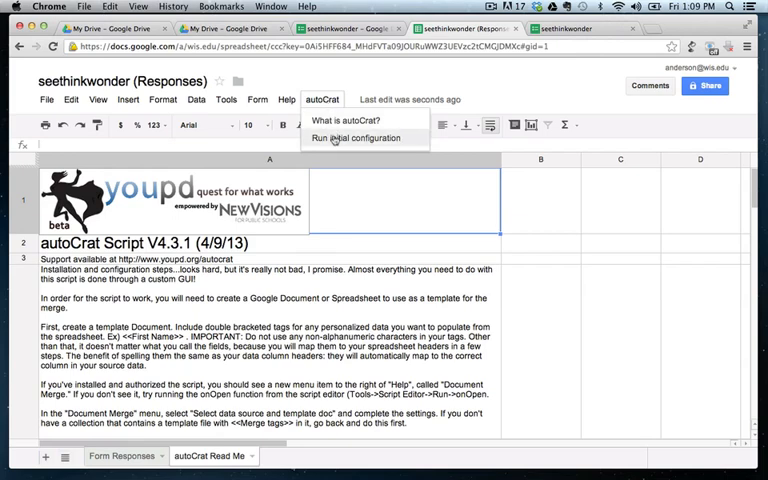
left_click(356, 138)
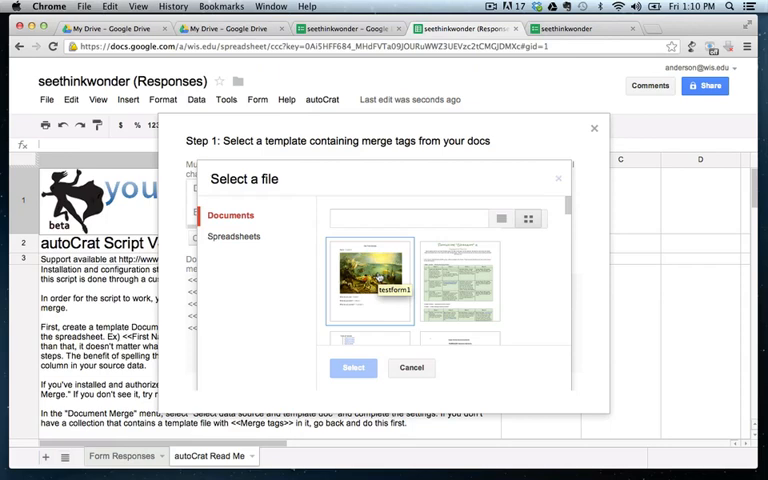
left_click(368, 280)
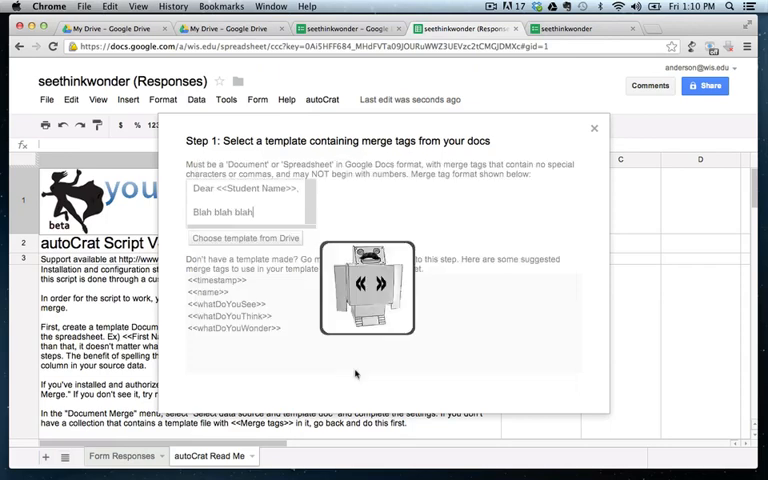
left_click(244, 238)
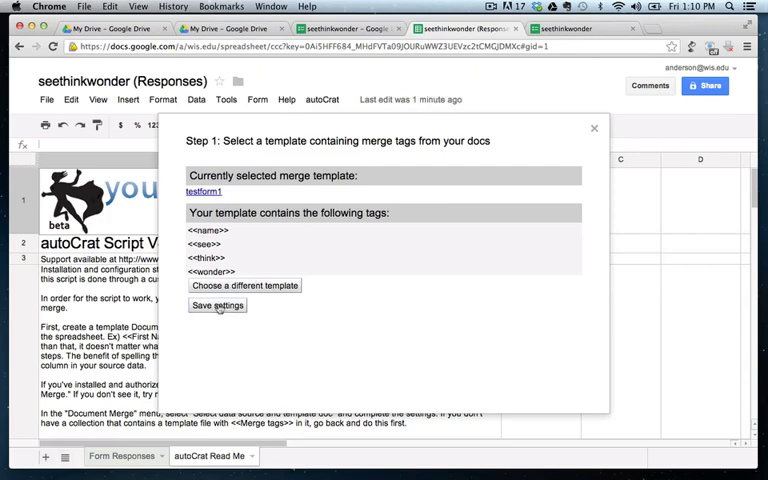
left_click(216, 304)
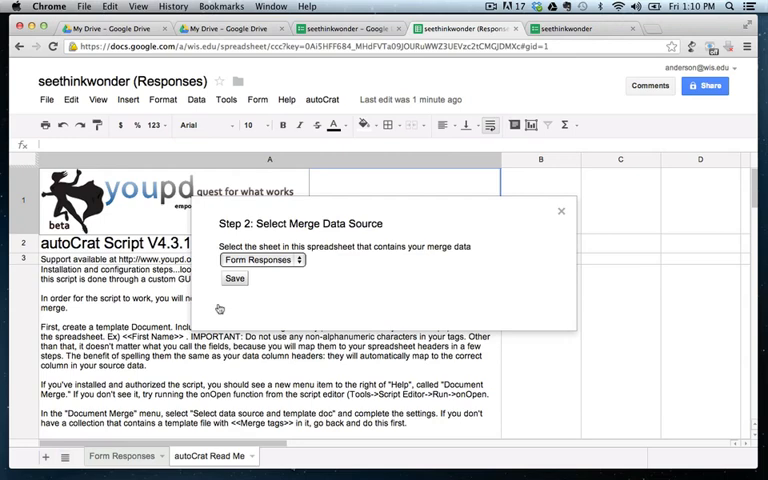
mouse_move(206, 376)
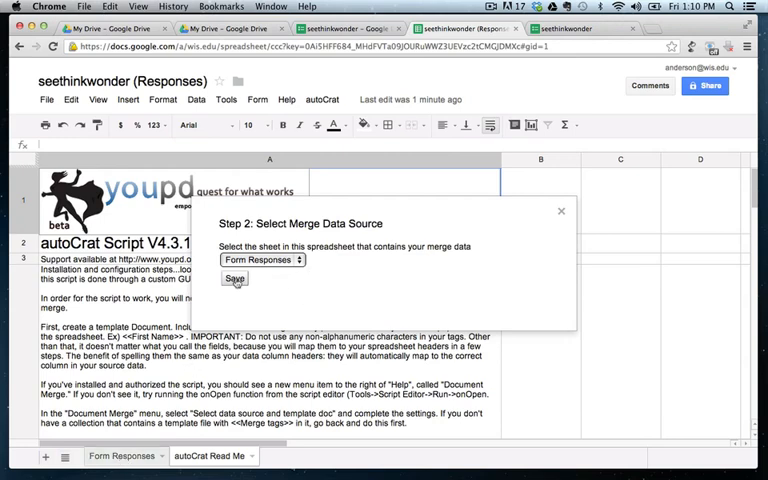
Save Form Responses as the autoCrat data-source sheet
left_click(234, 278)
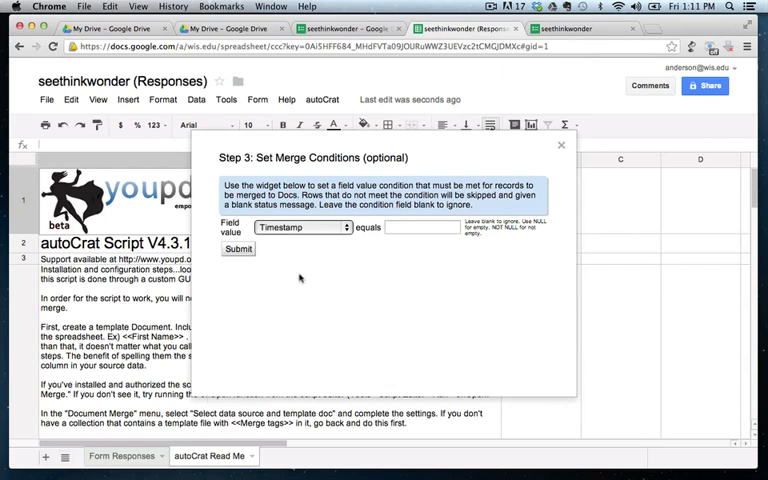
mouse_move(332, 244)
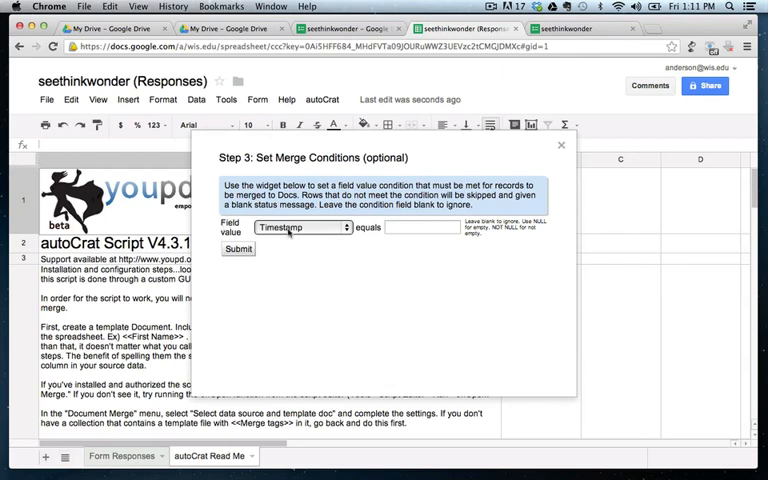
Set the merge condition Document Merge Status equals NULL and submit it
left_click(304, 228)
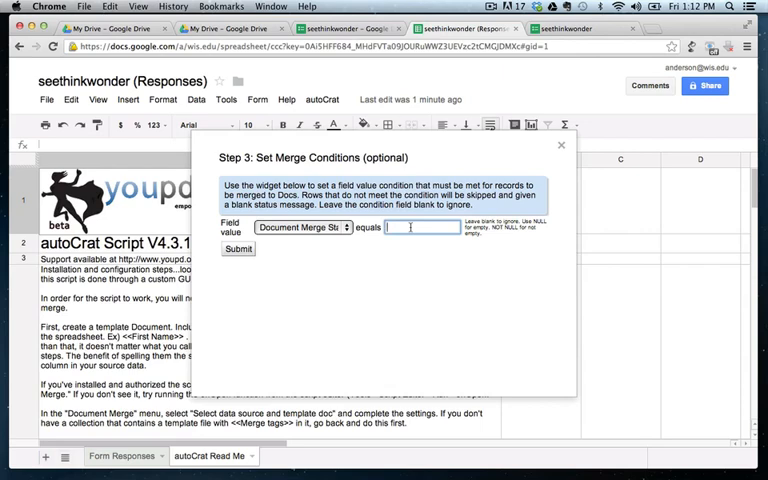
type("N")
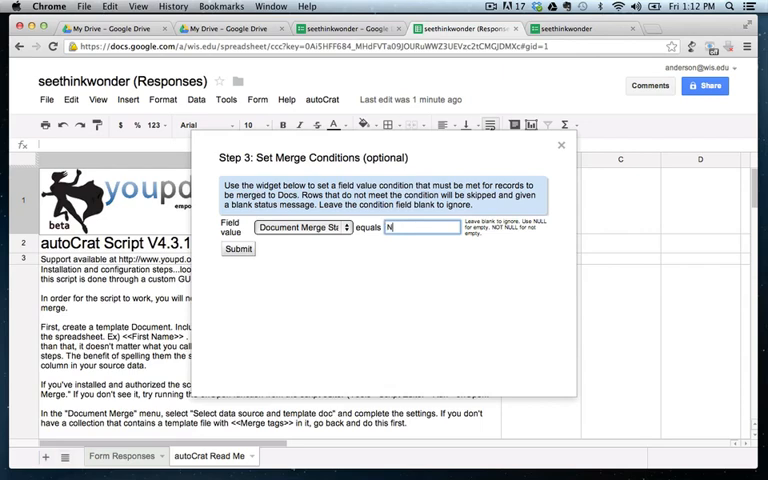
type("ULL")
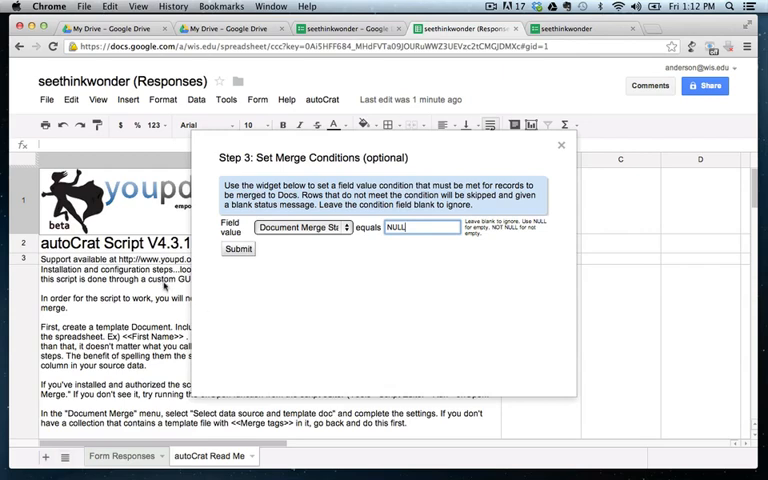
left_click(238, 250)
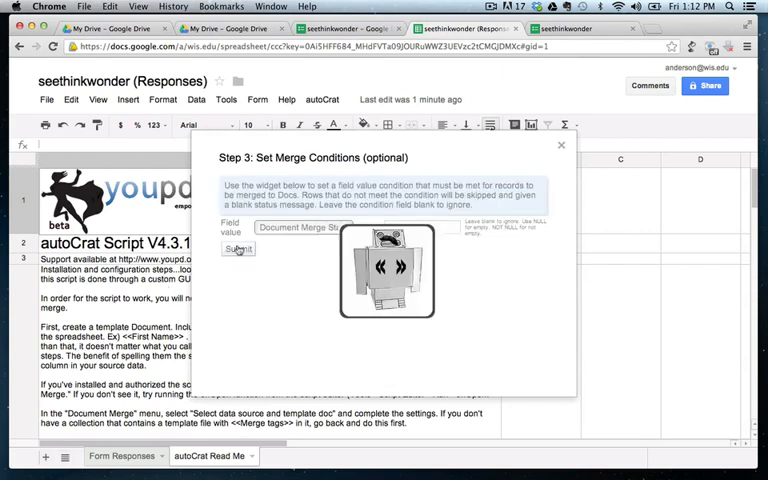
Map the see, think and wonder tags to their question columns (wonder to 'What do you wonder?') and save the mappings
left_click(238, 250)
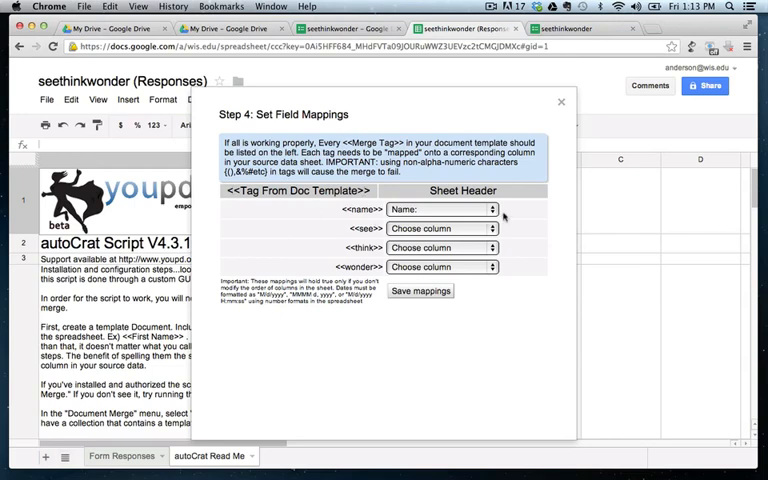
left_click(440, 208)
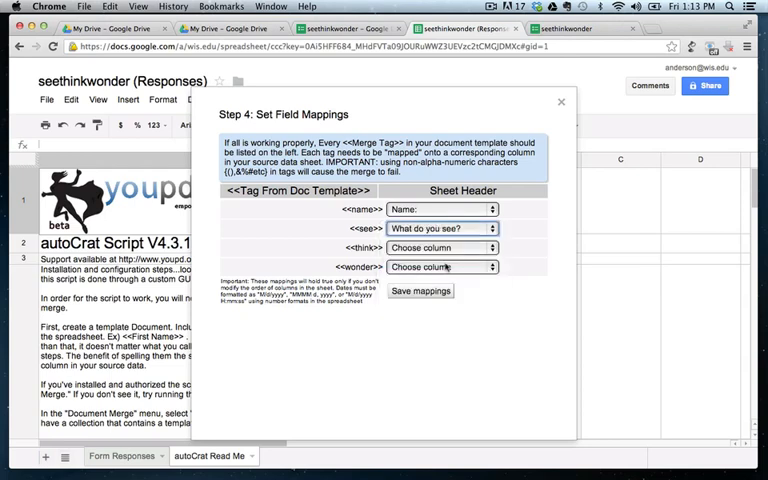
left_click(440, 246)
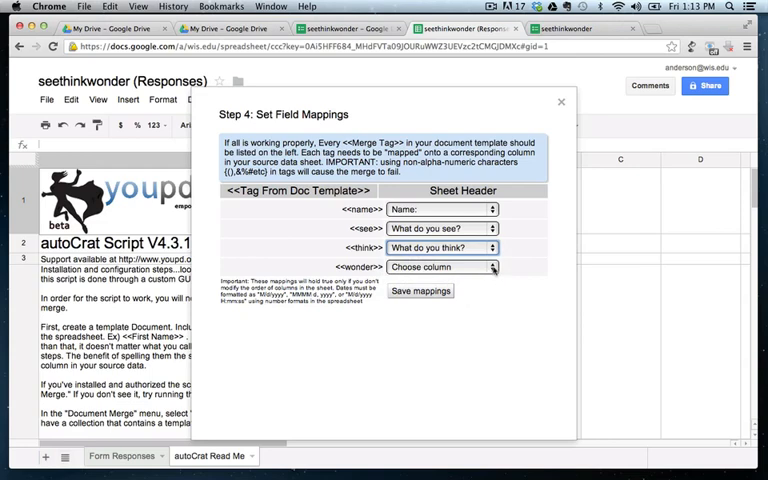
left_click(440, 268)
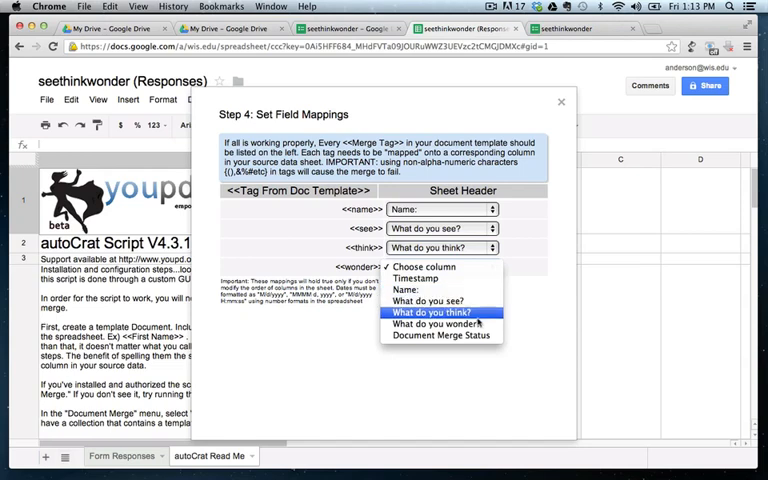
left_click(432, 324)
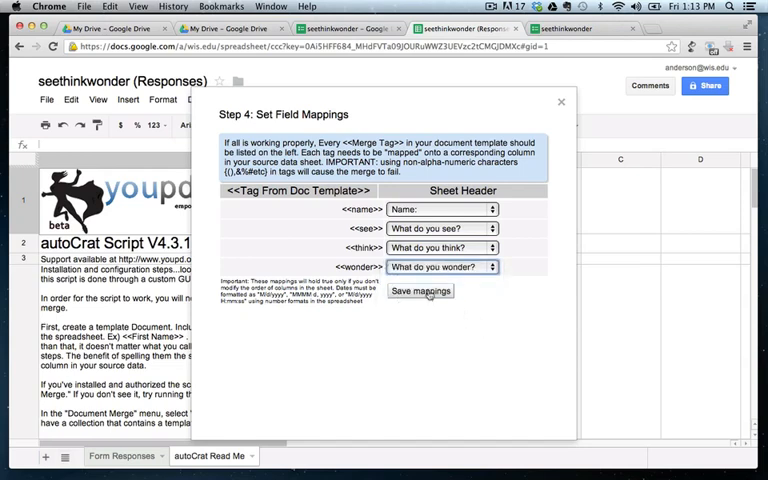
left_click(420, 292)
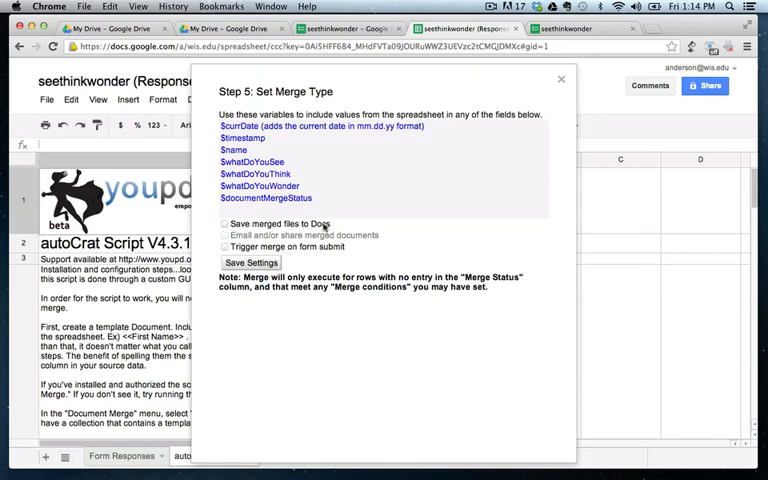
Enable saving merged files as Docs in the merge-type step
left_click(224, 224)
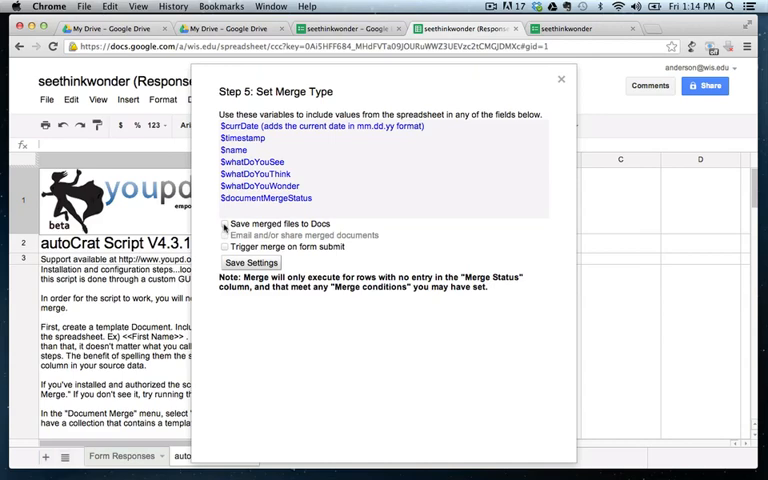
left_click(224, 224)
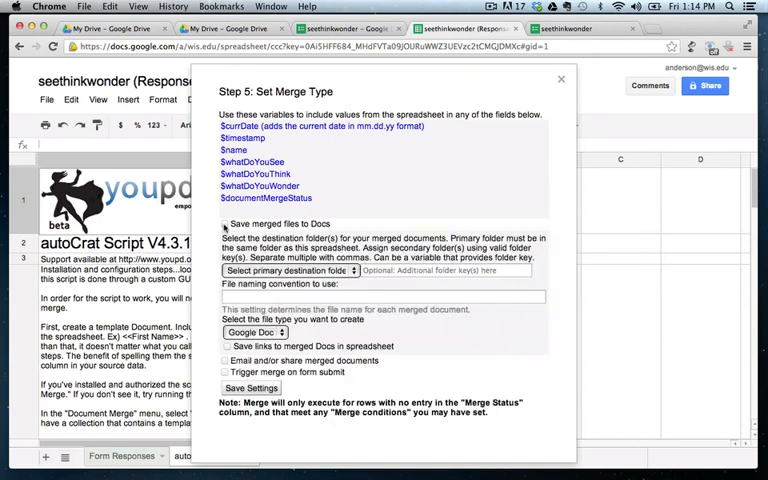
left_click(224, 224)
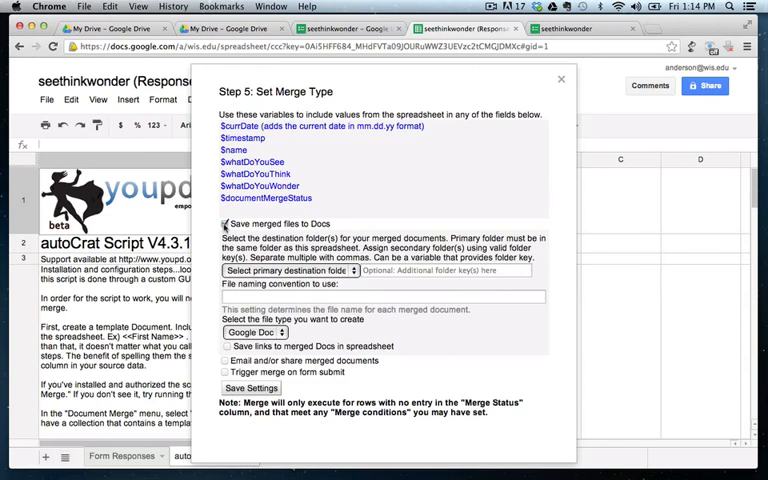
left_click(224, 224)
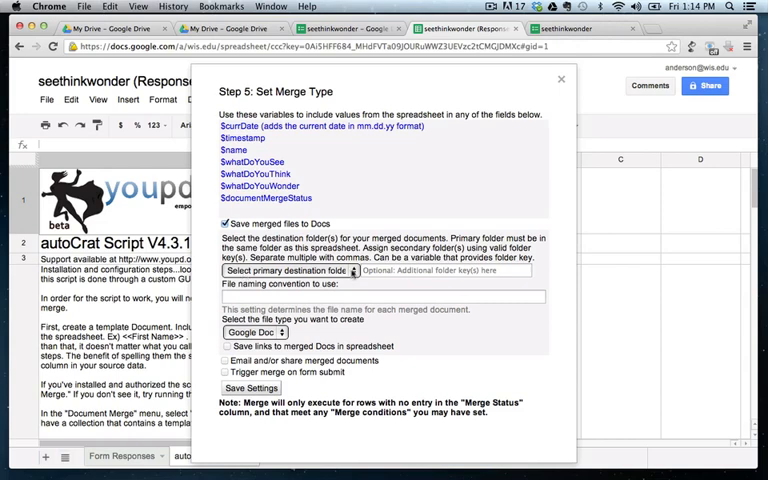
Choose Student Work as the primary destination folder for merged files
left_click(290, 270)
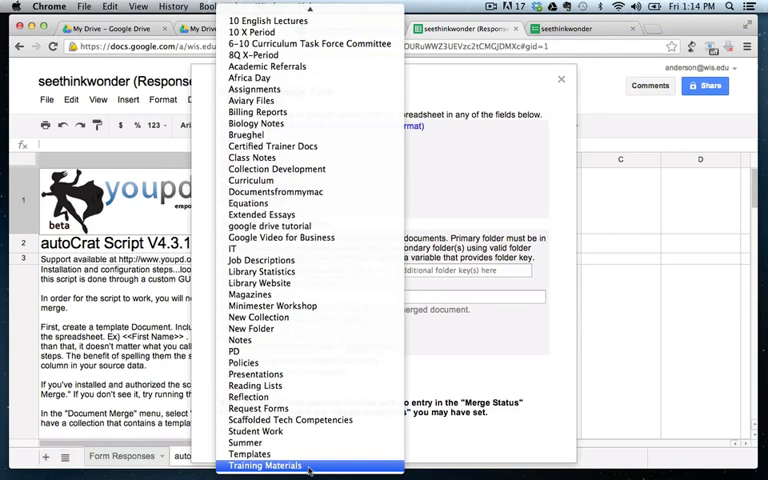
mouse_move(256, 432)
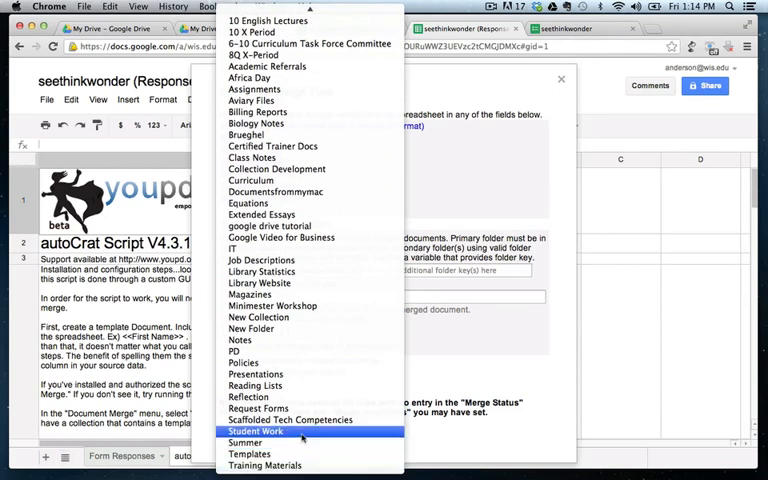
left_click(256, 432)
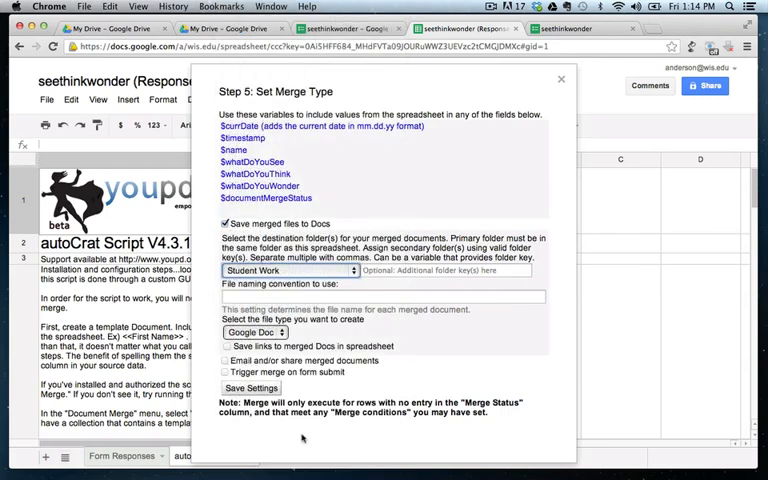
left_click(384, 294)
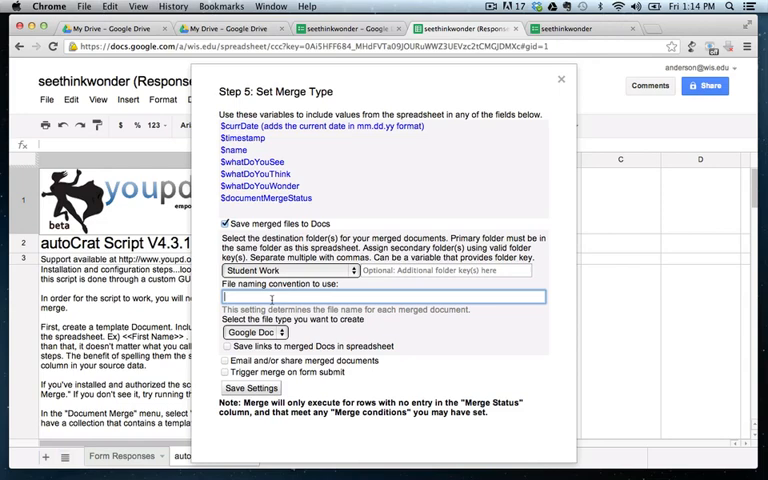
Name the merged Docs by the name tag and date
type("s")
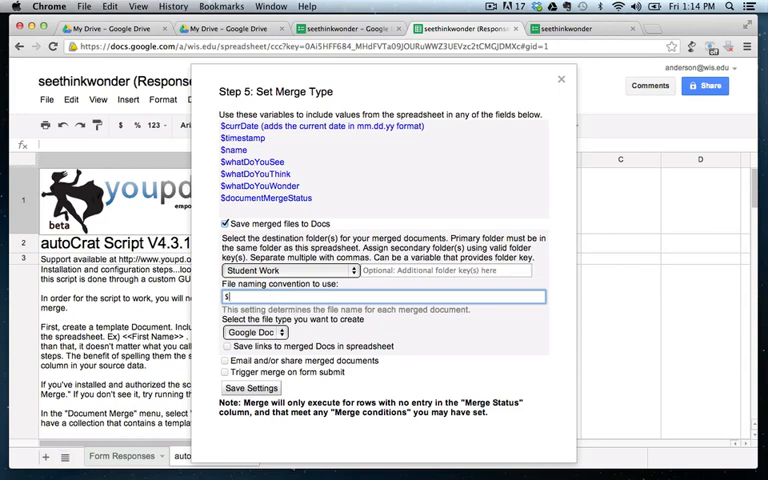
type("name $c")
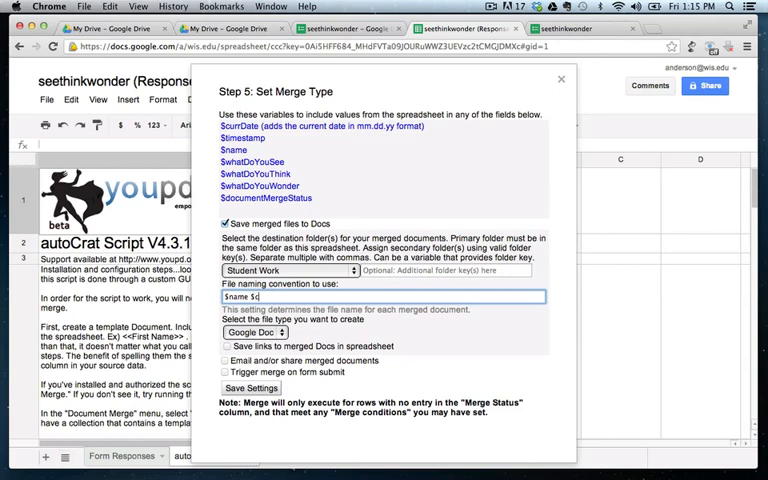
type("uu")
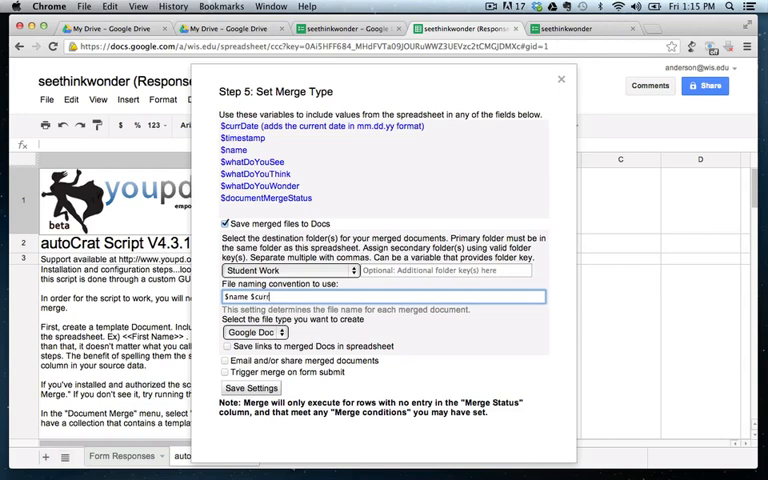
type("Date")
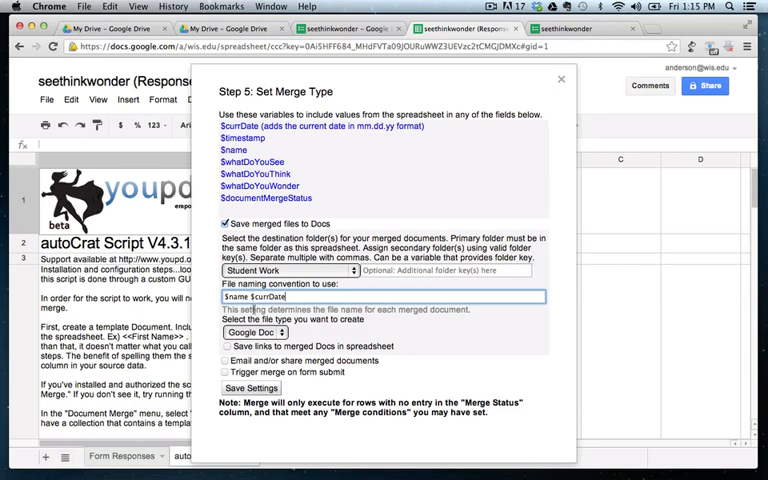
left_click(252, 332)
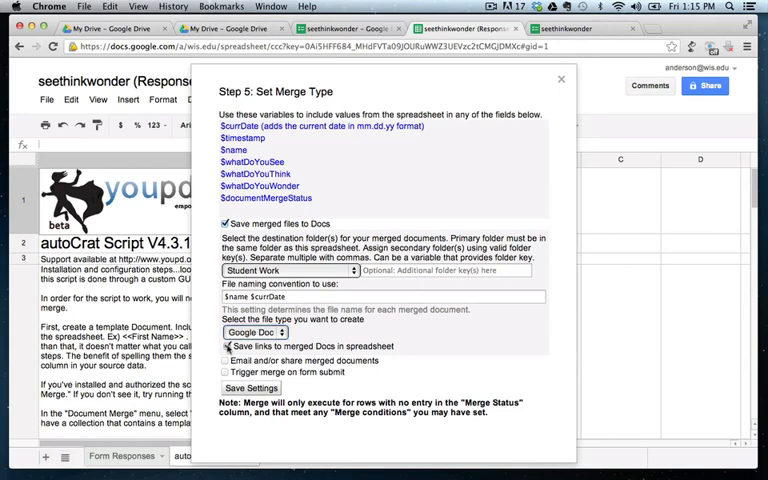
Enable saving links to merged Docs in the spreadsheet and sending merged files via email
left_click(224, 346)
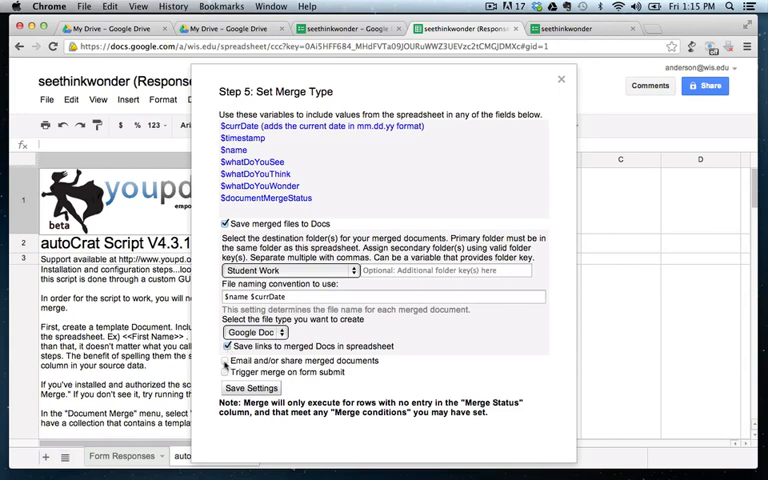
left_click(224, 360)
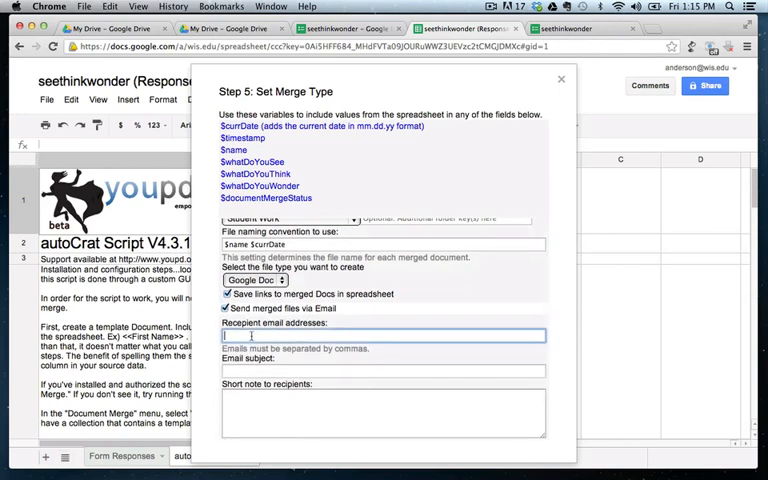
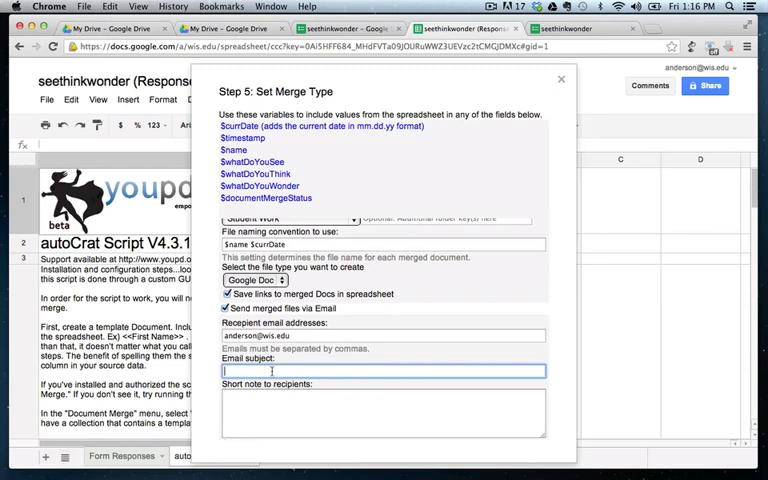
Enter the recipient address and the subject 'Assignment from $name'
type("Assignment from")
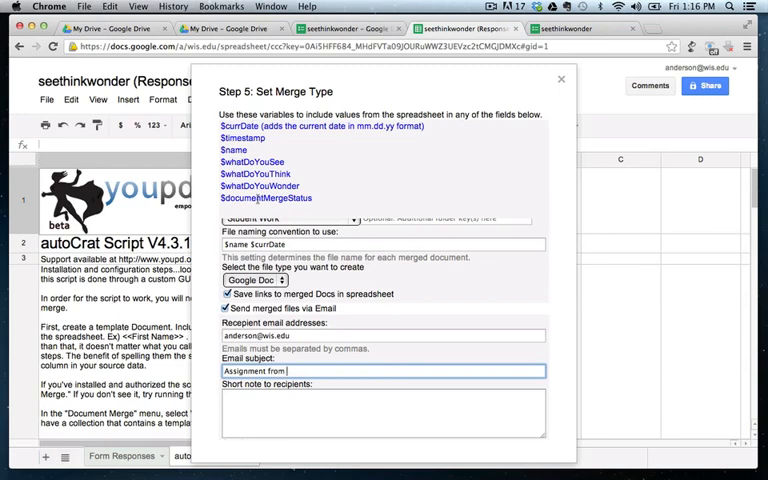
type("$")
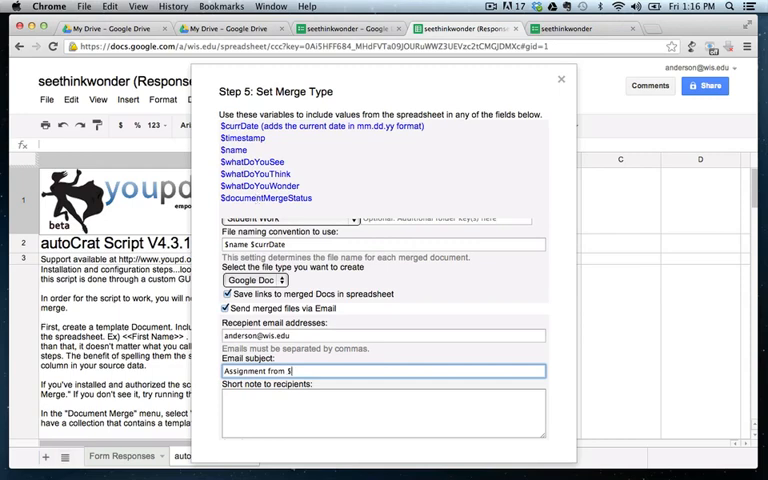
type("name")
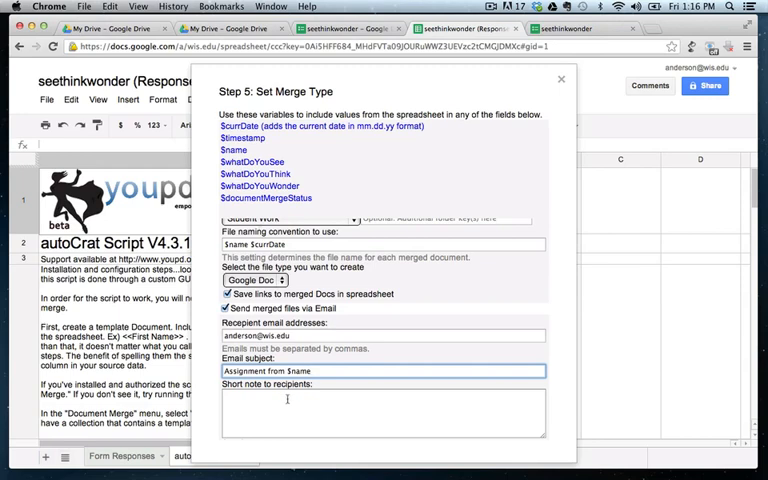
Write the short note '$name has submitted their assignment.'
left_click(384, 412)
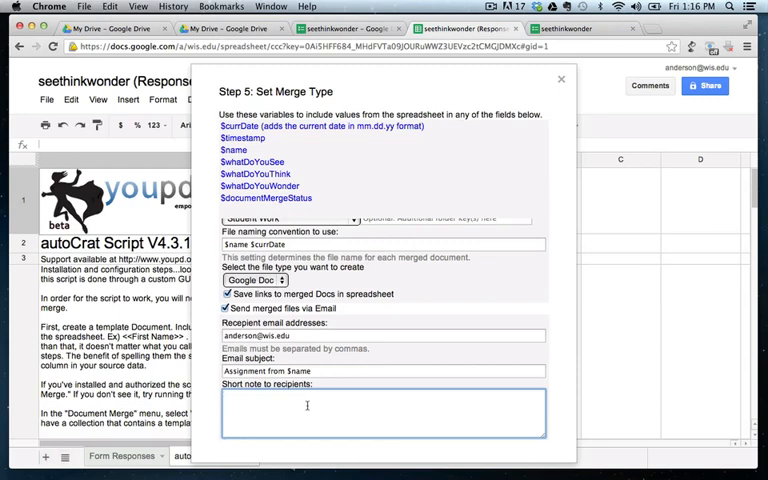
type("$name has sb")
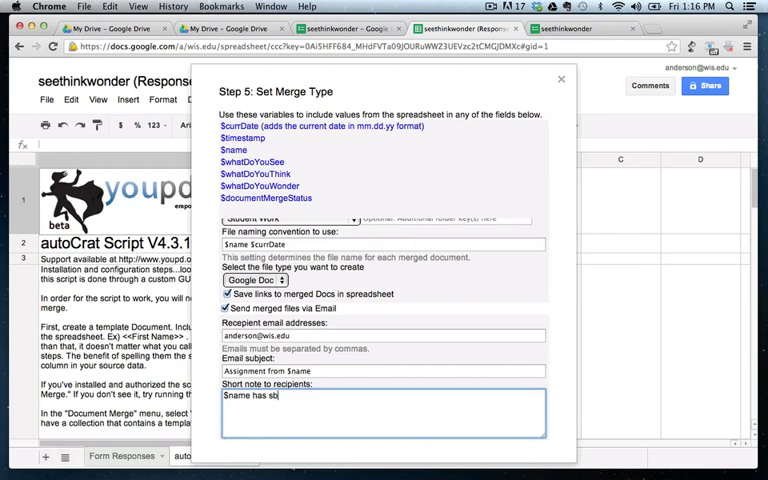
type("ubmitted their assignment.")
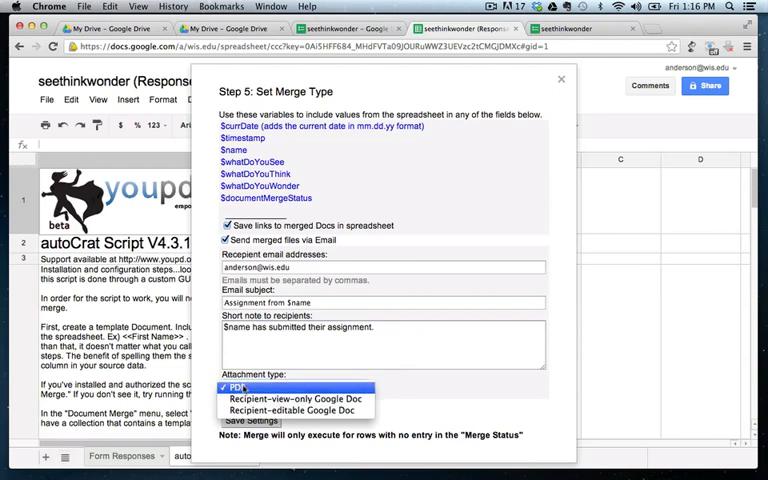
mouse_move(292, 400)
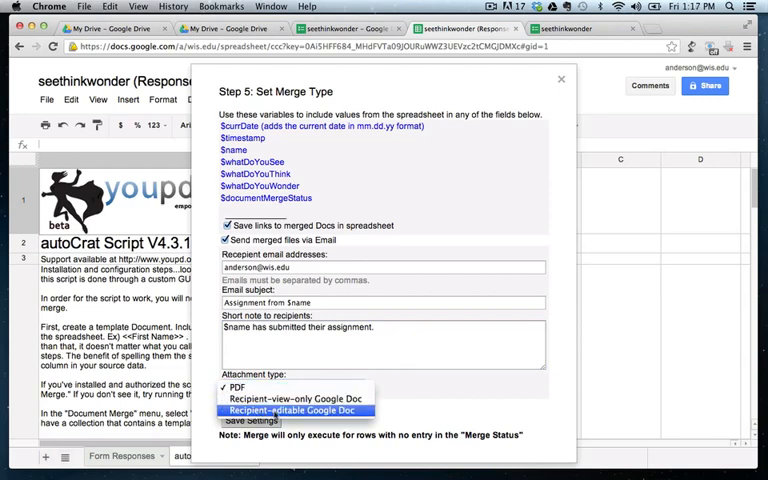
Set the attachment type to PDF and enable 'Trigger merge on form submit'
left_click(236, 388)
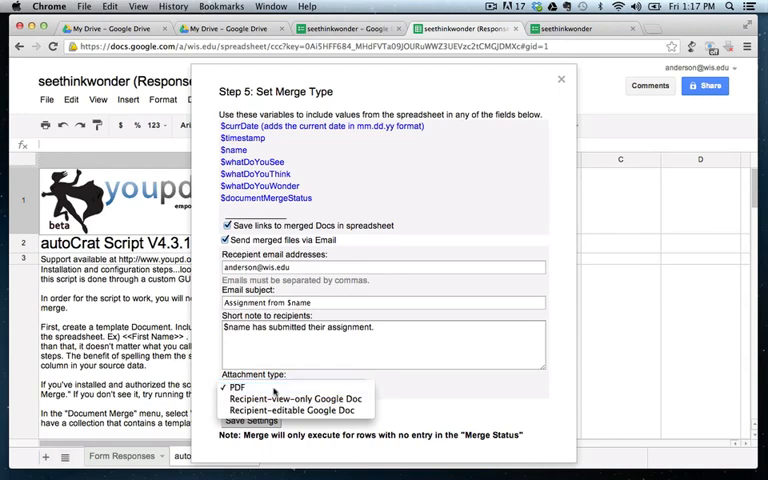
left_click(236, 388)
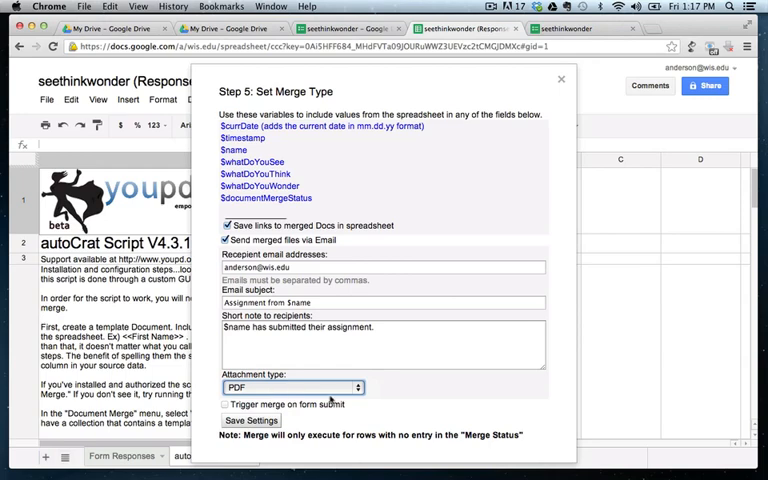
mouse_move(410, 400)
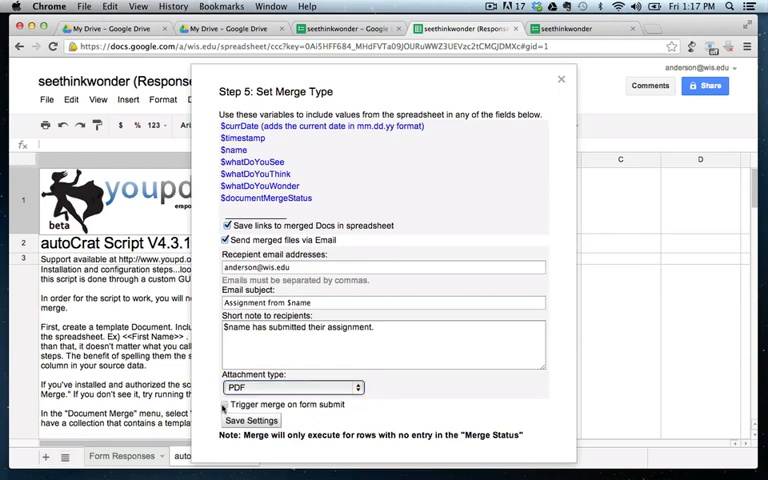
left_click(224, 404)
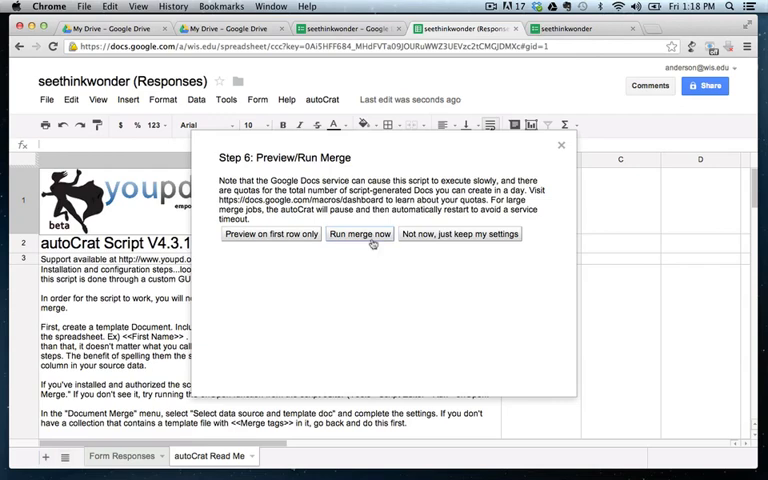
mouse_move(444, 246)
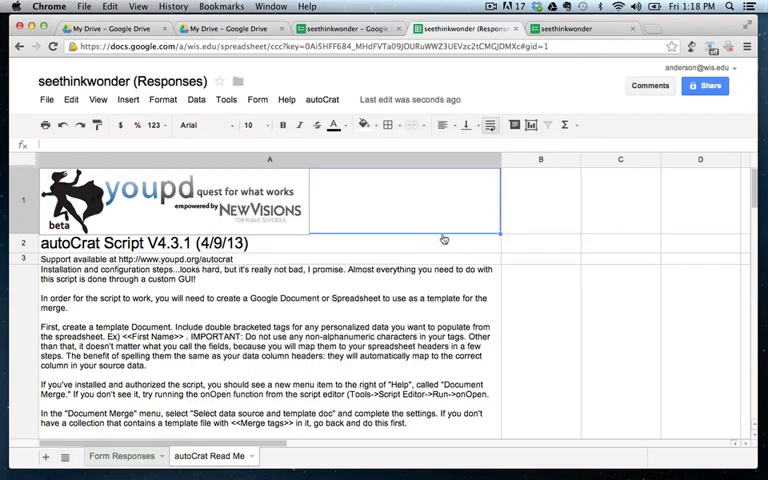
mouse_move(400, 56)
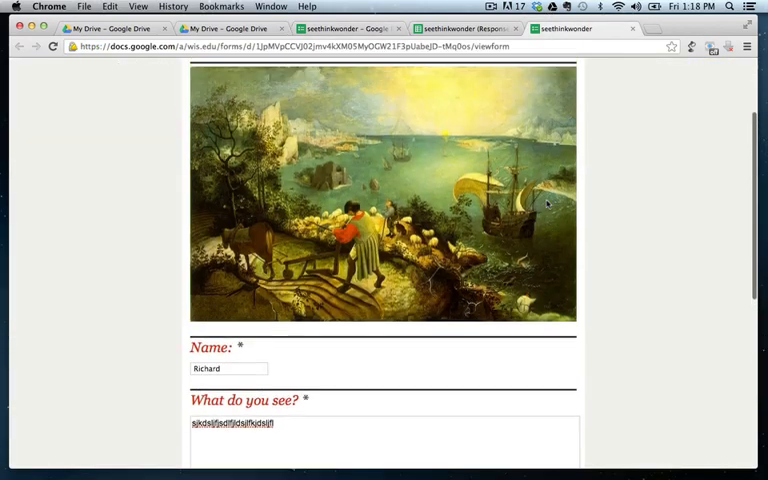
Submit the filled-in test response to the seethinkwonder form
scroll("down", 3)
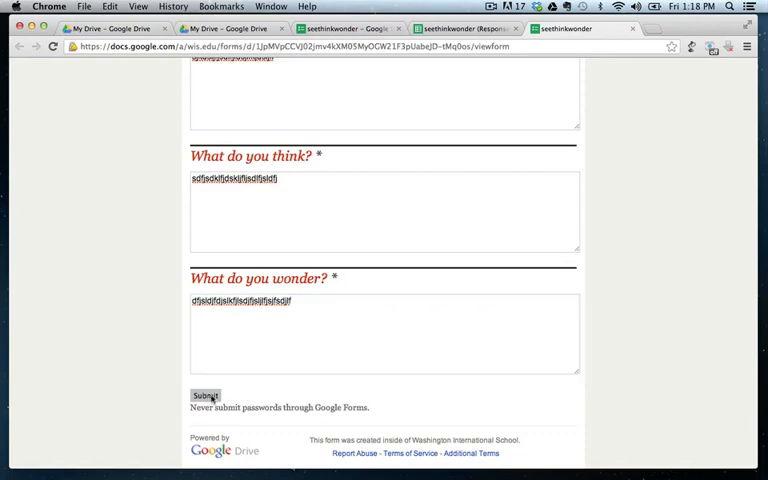
left_click(204, 396)
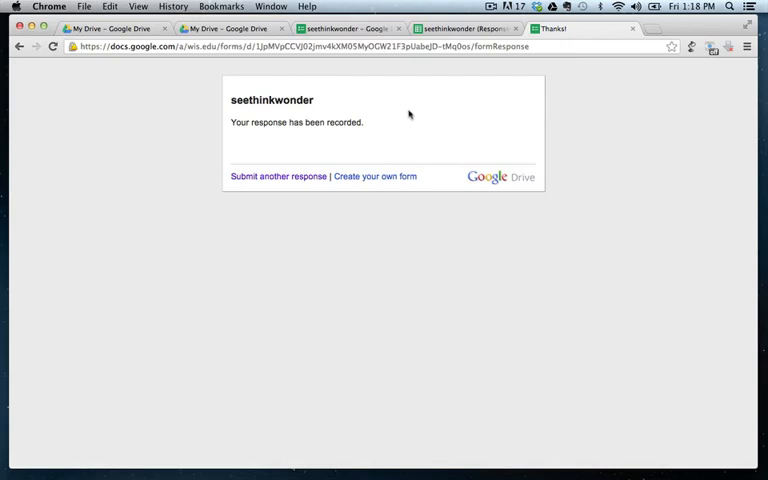
mouse_move(464, 28)
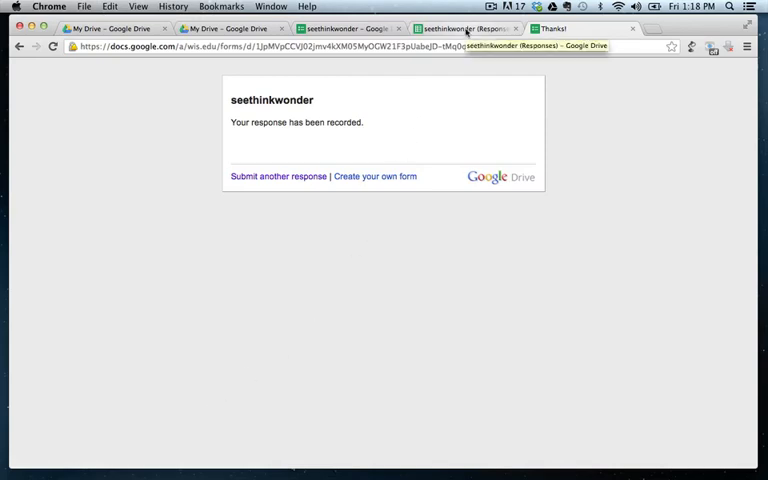
Return to the seethinkwonder (Responses) sheet and view the merged document link and status columns
left_click(460, 28)
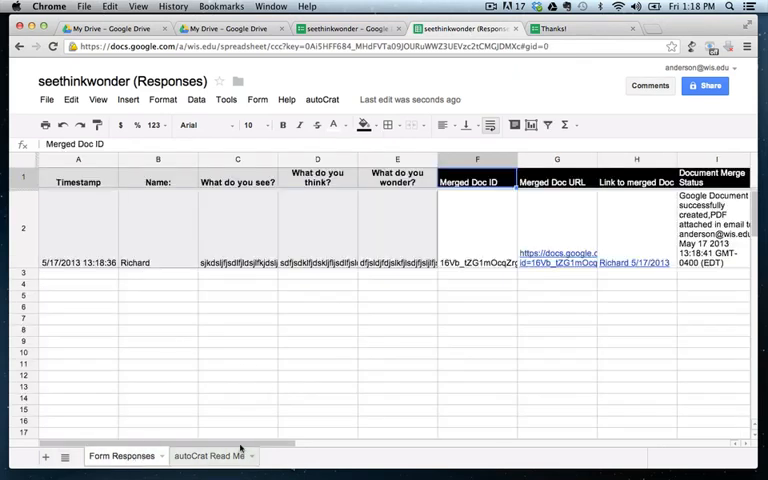
scroll("right", 3)
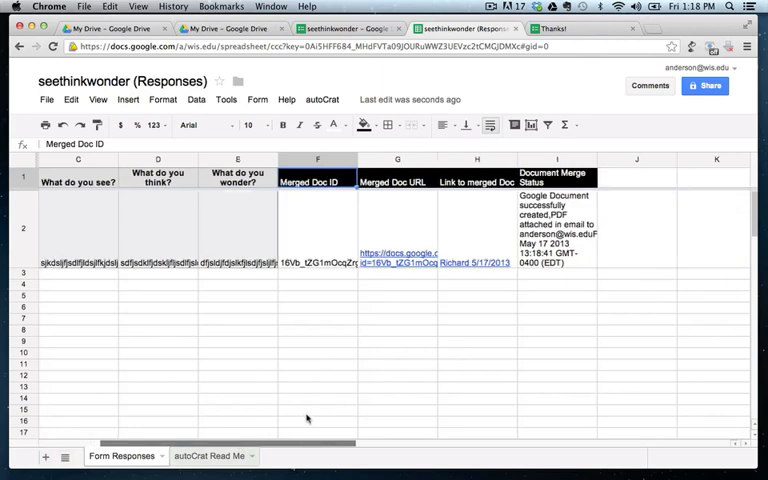
scroll("right", 3)
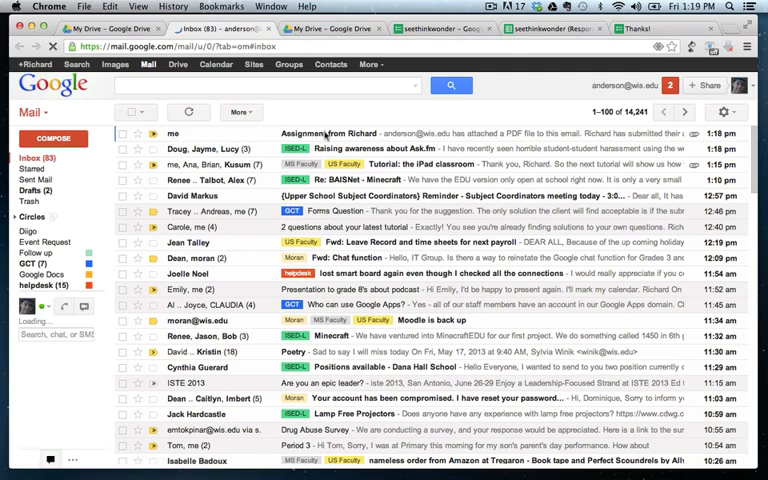
Open the new 'Assignment from Richard' email at the top of the inbox
left_click(330, 132)
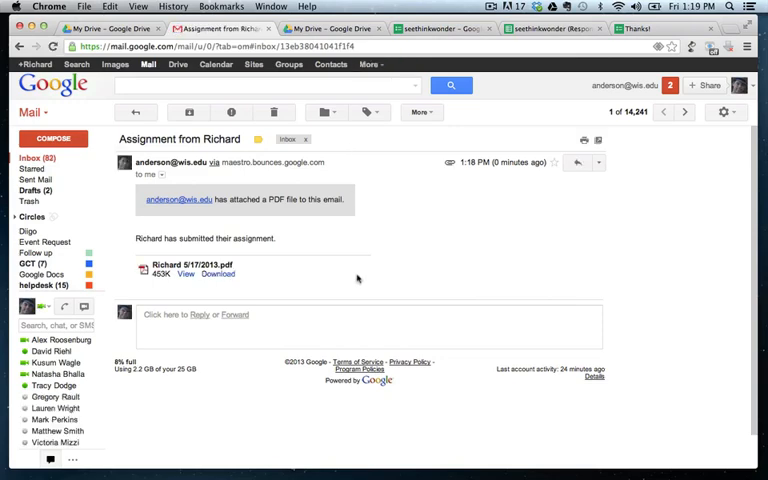
mouse_move(258, 264)
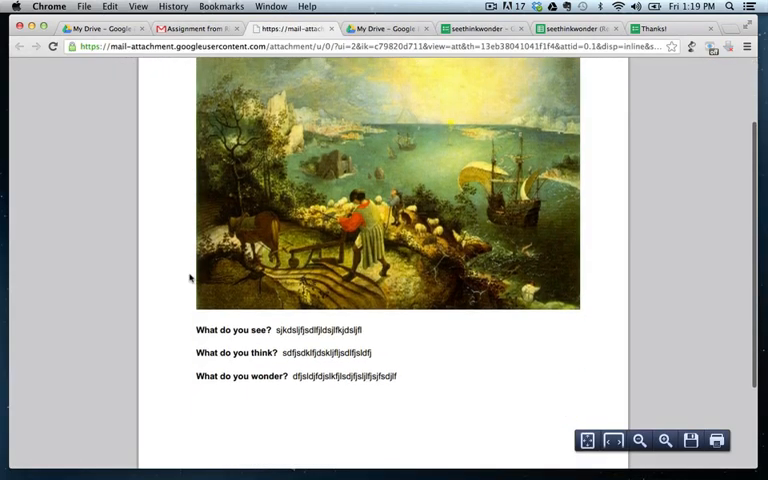
Scroll through the attached Richard PDF showing the See-Think-Wonder answers
scroll("down", 3)
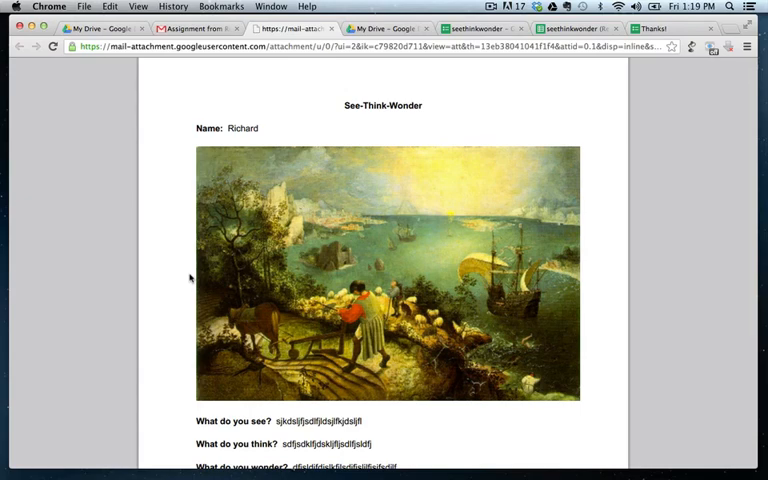
scroll("down", 3)
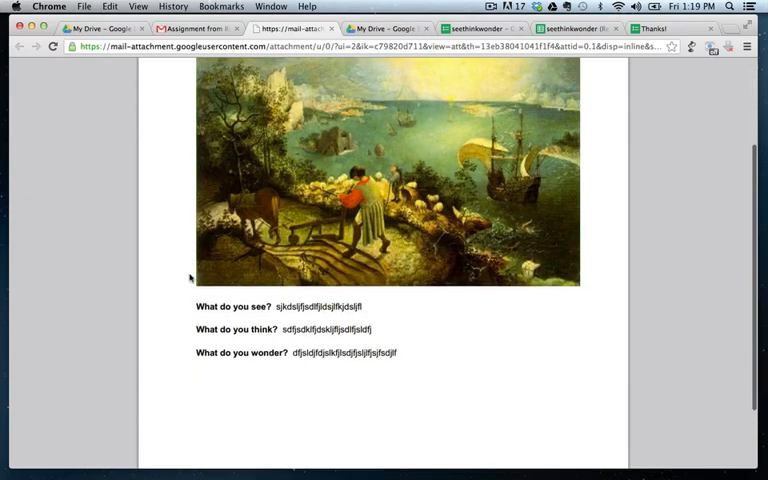